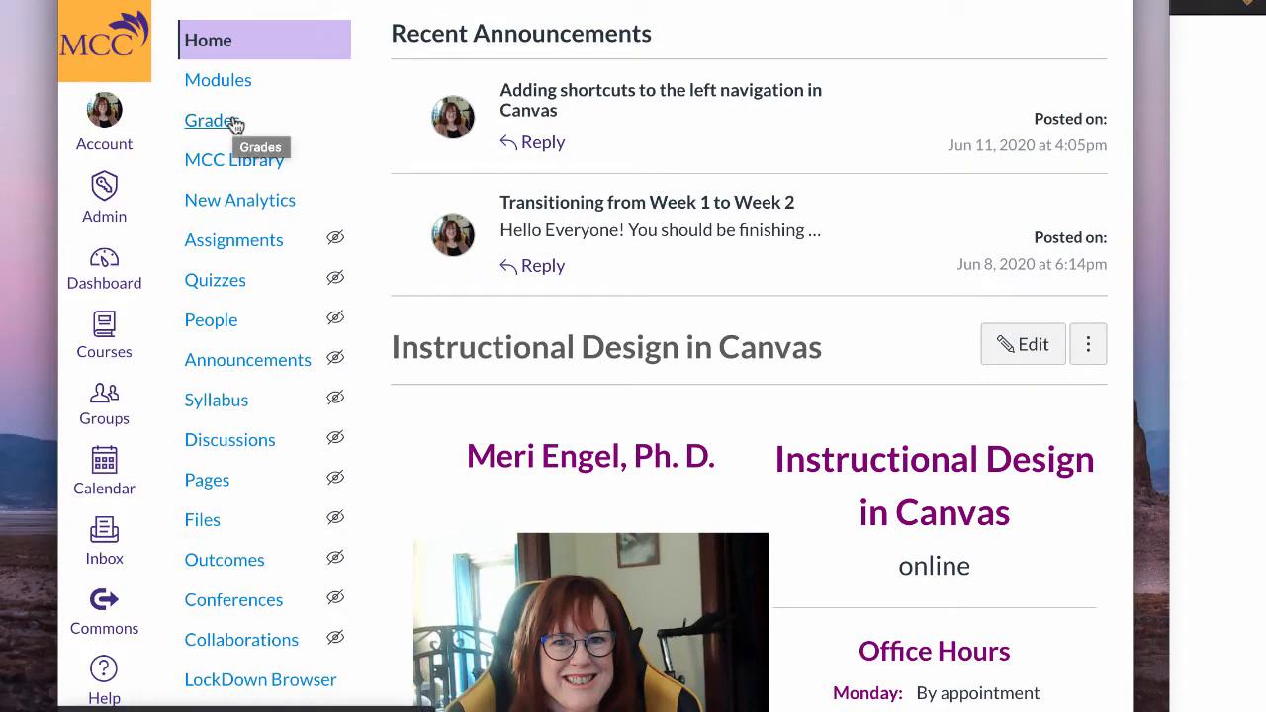
# Begin editing the course Home page and reveal the editor's extra toolbar tools
pyautogui.scroll(-3)
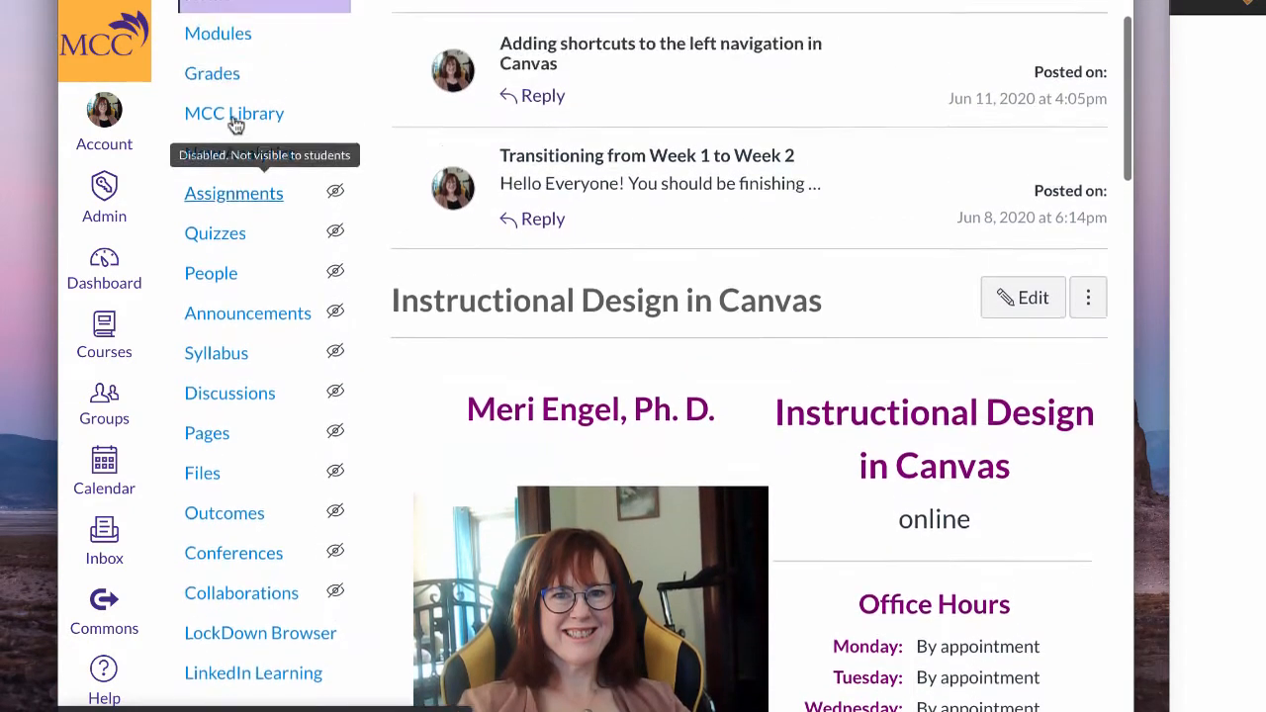
pyautogui.scroll(-3)
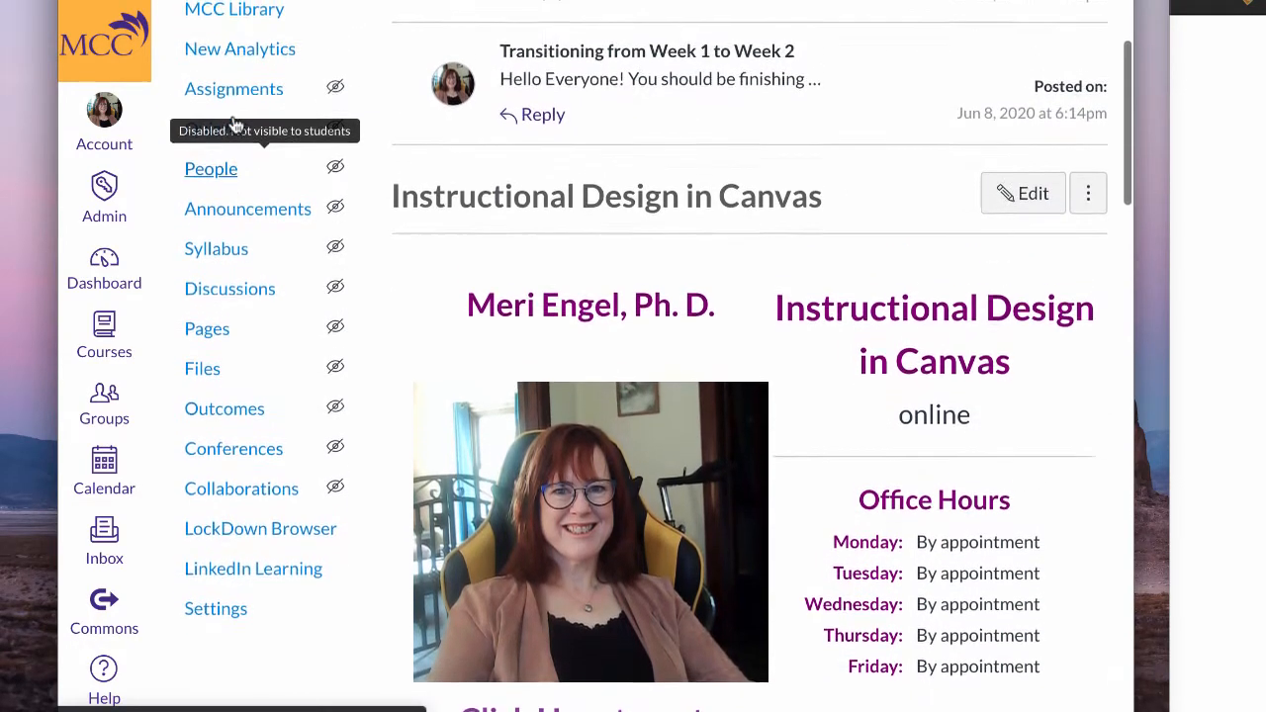
pyautogui.scroll(-3)
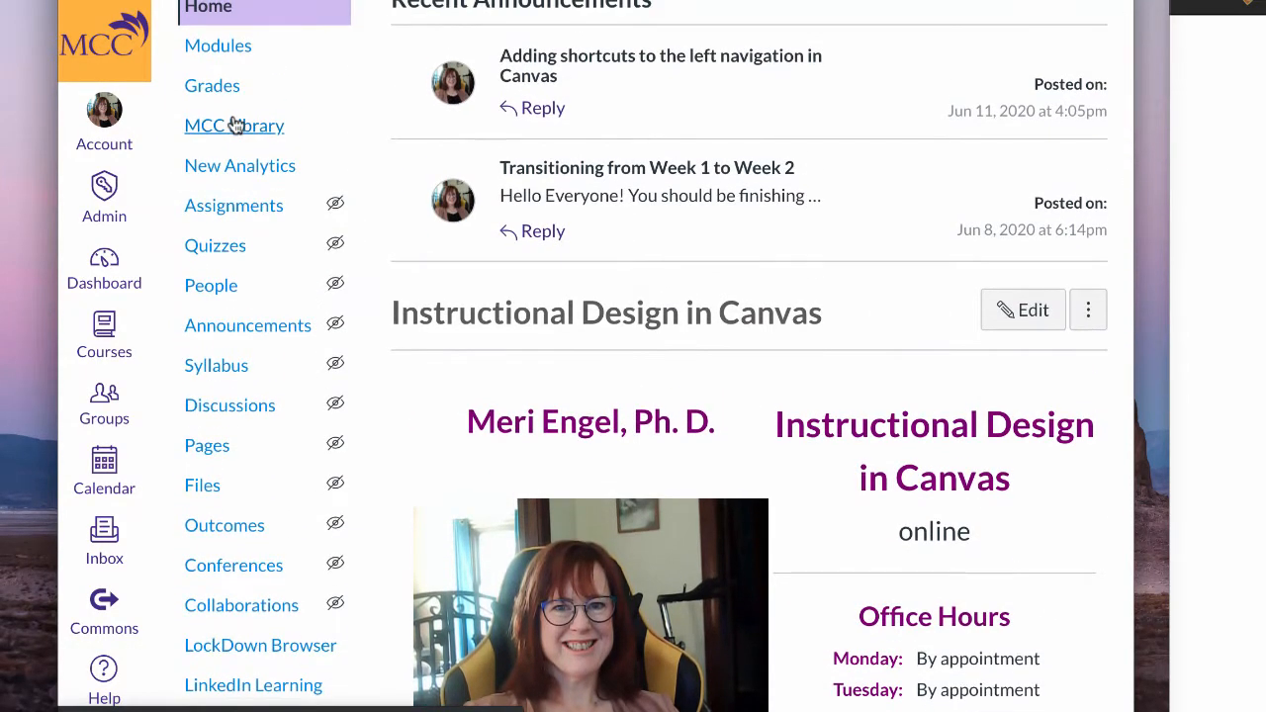
pyautogui.scroll(-3)
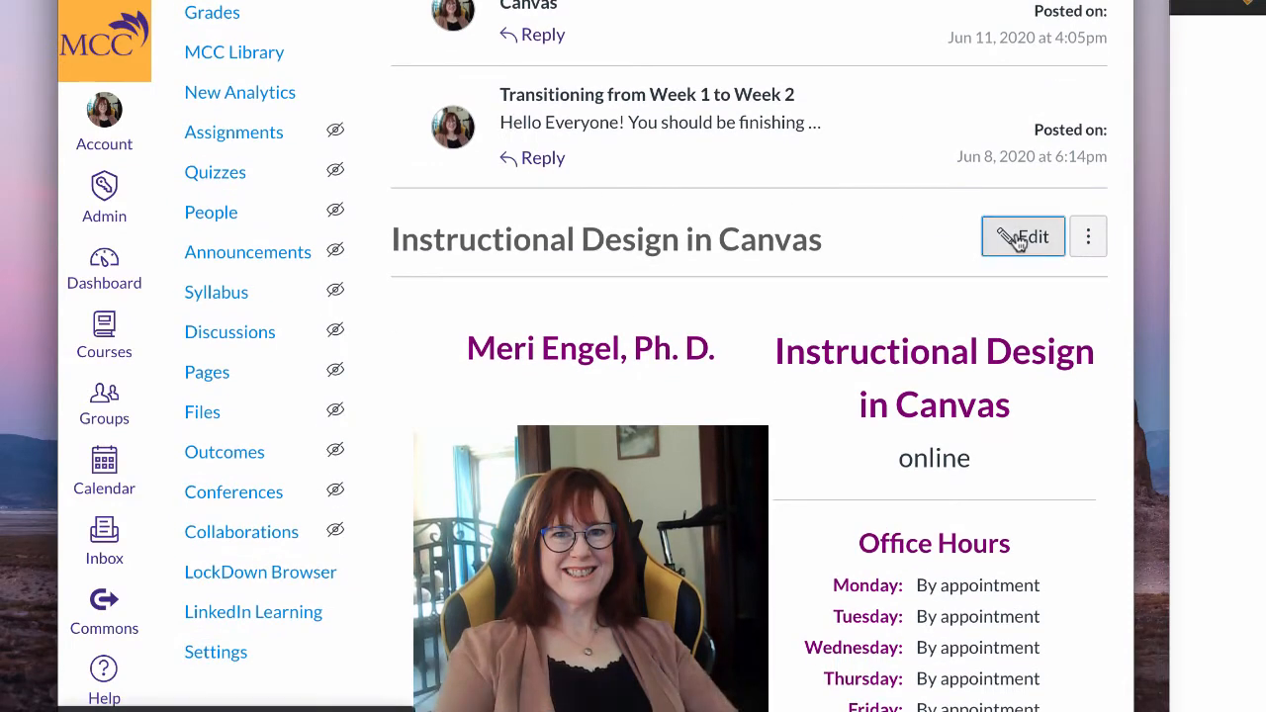
pyautogui.click(1023, 236)
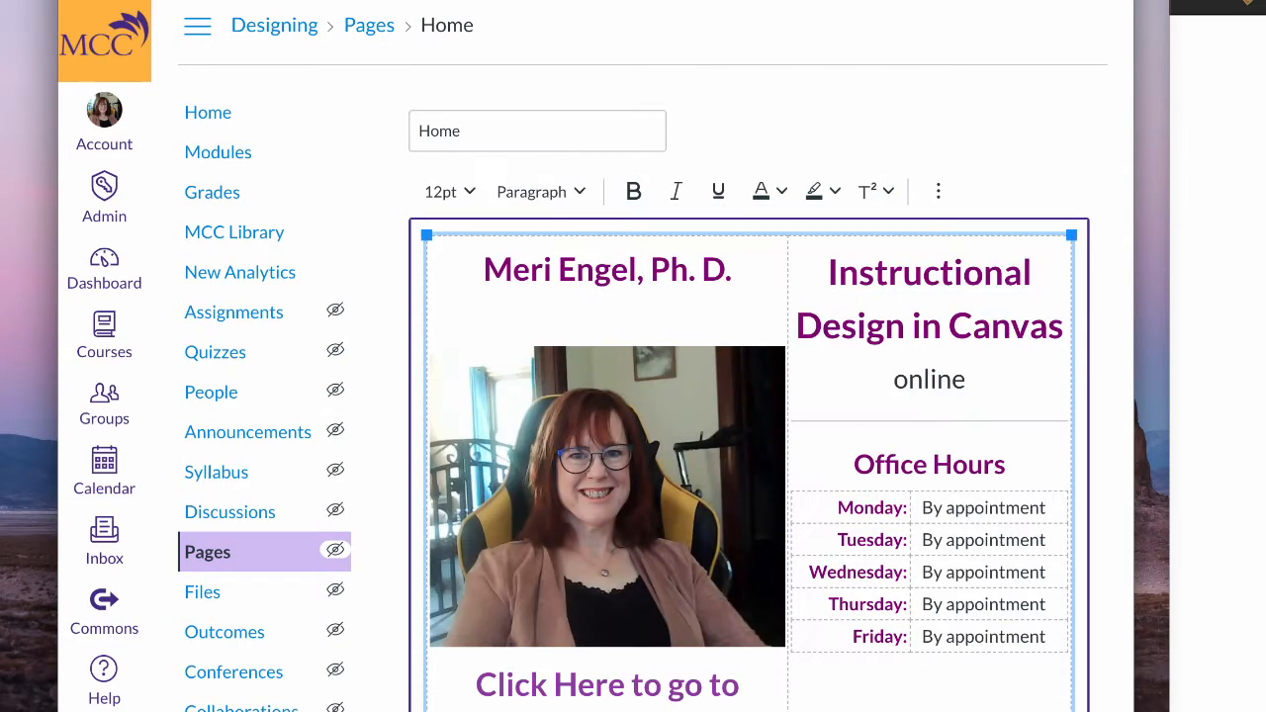
pyautogui.scroll(-3)
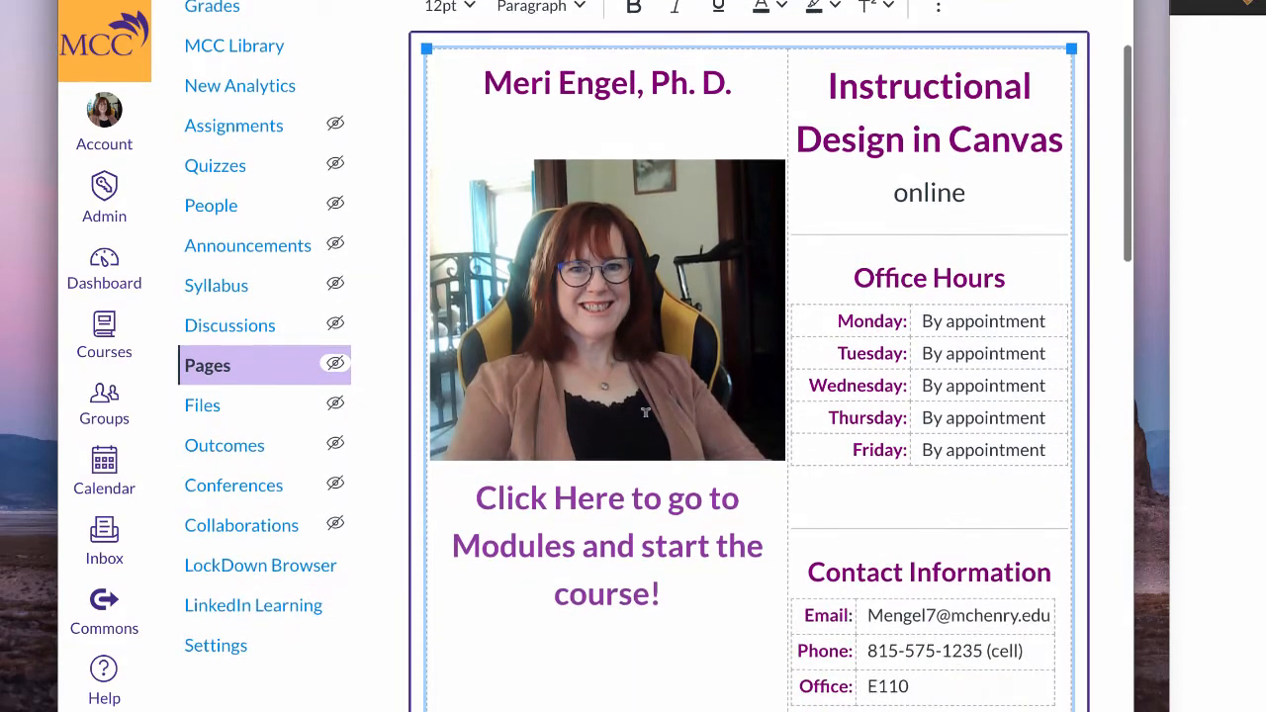
pyautogui.scroll(-3)
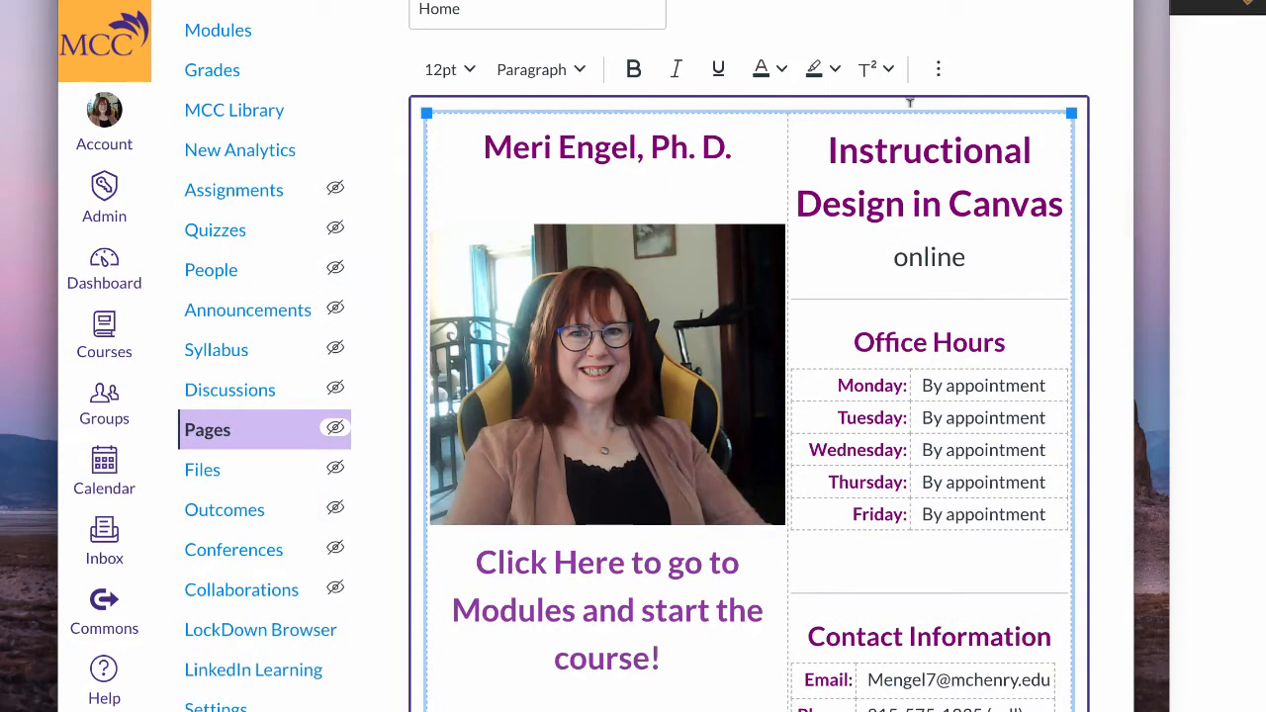
pyautogui.click(938, 68)
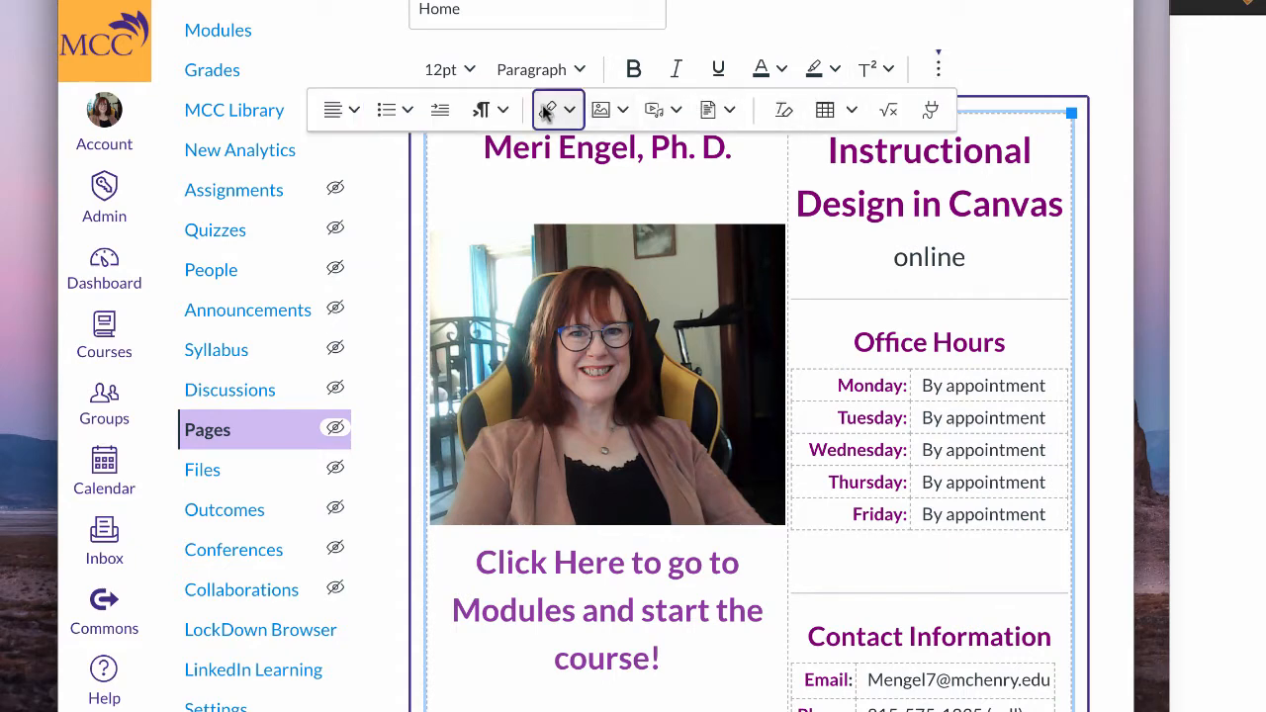
# Insert a Course Links entry for Module 1: Getting Started below the start-the-course text
pyautogui.click(547, 110)
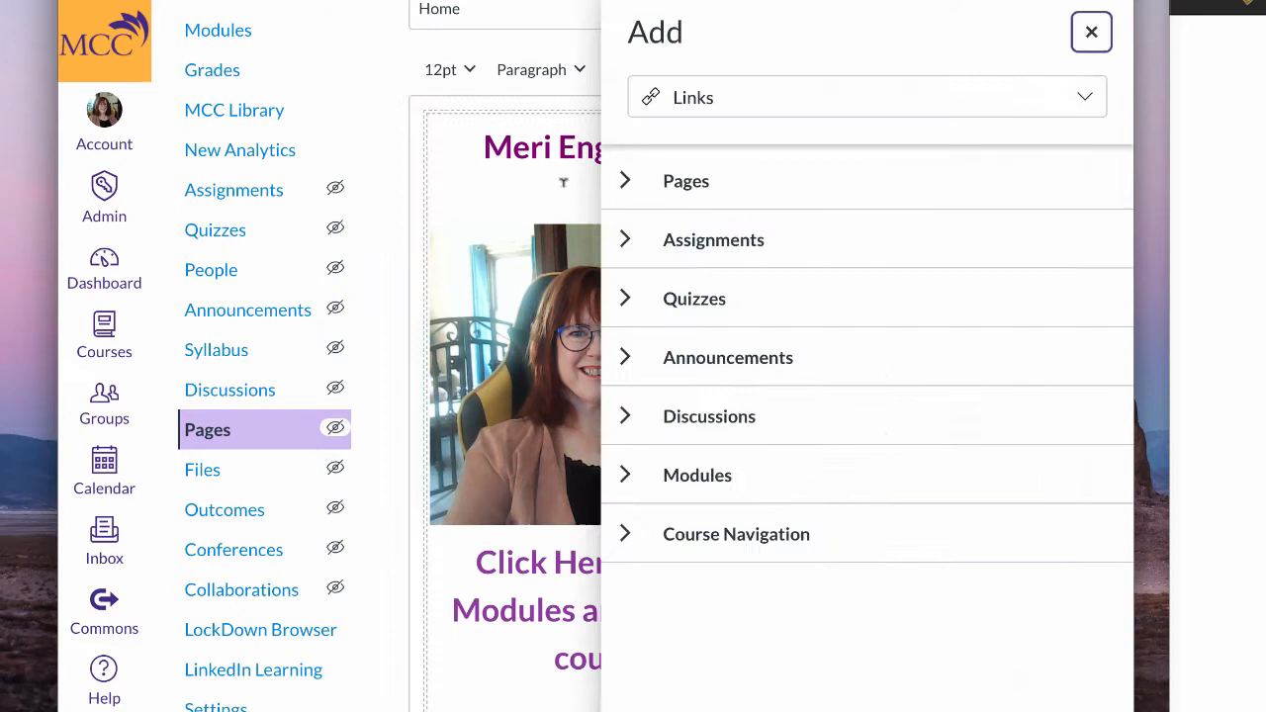
pyautogui.moveTo(633, 326)
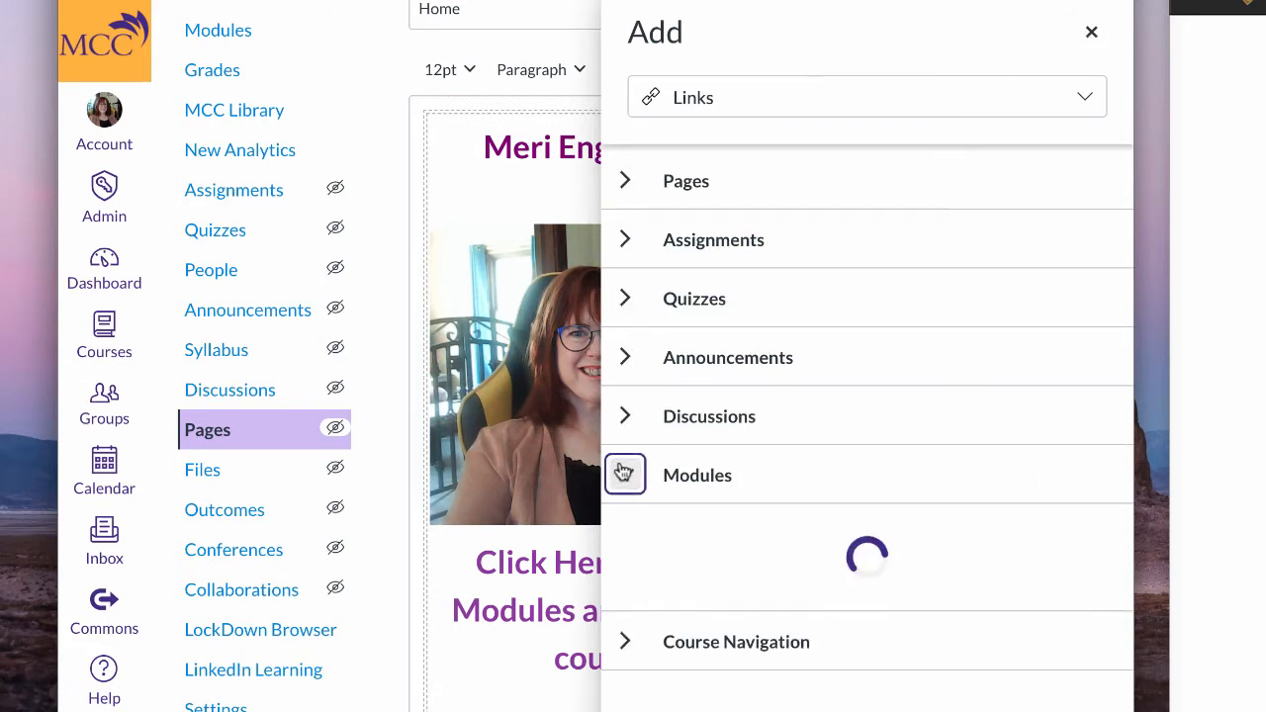
pyautogui.click(625, 475)
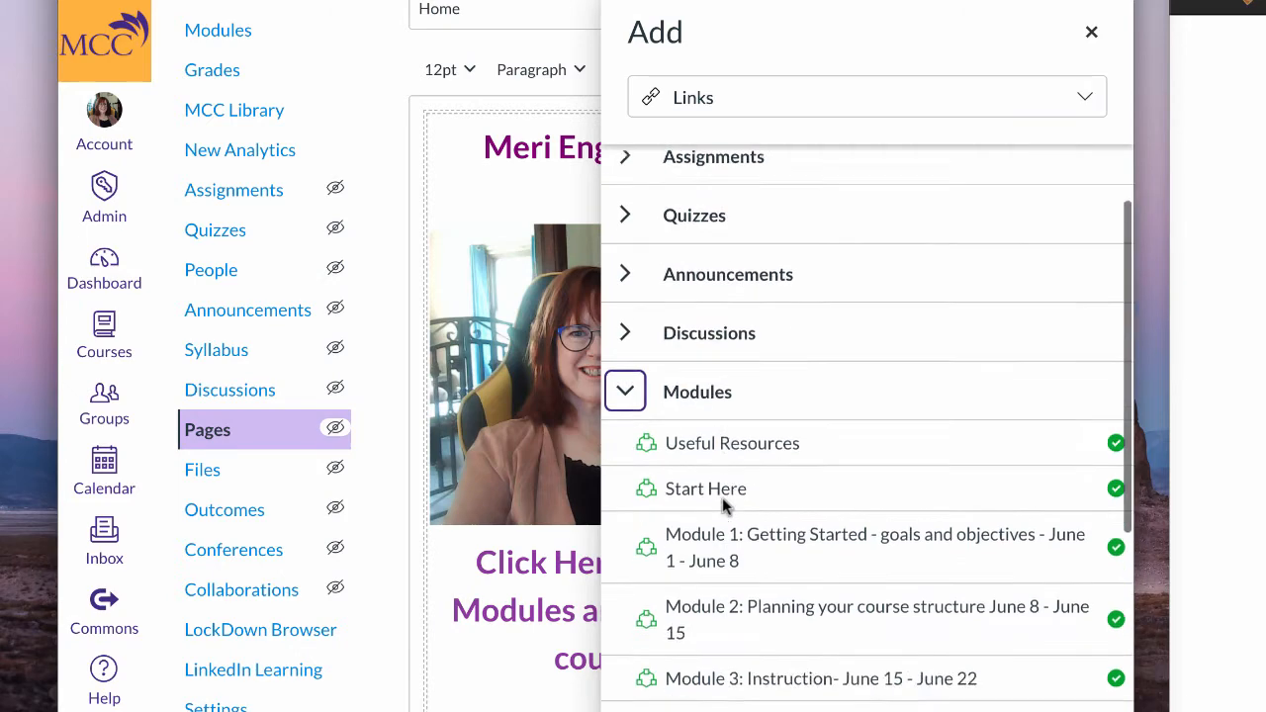
pyautogui.click(1091, 31)
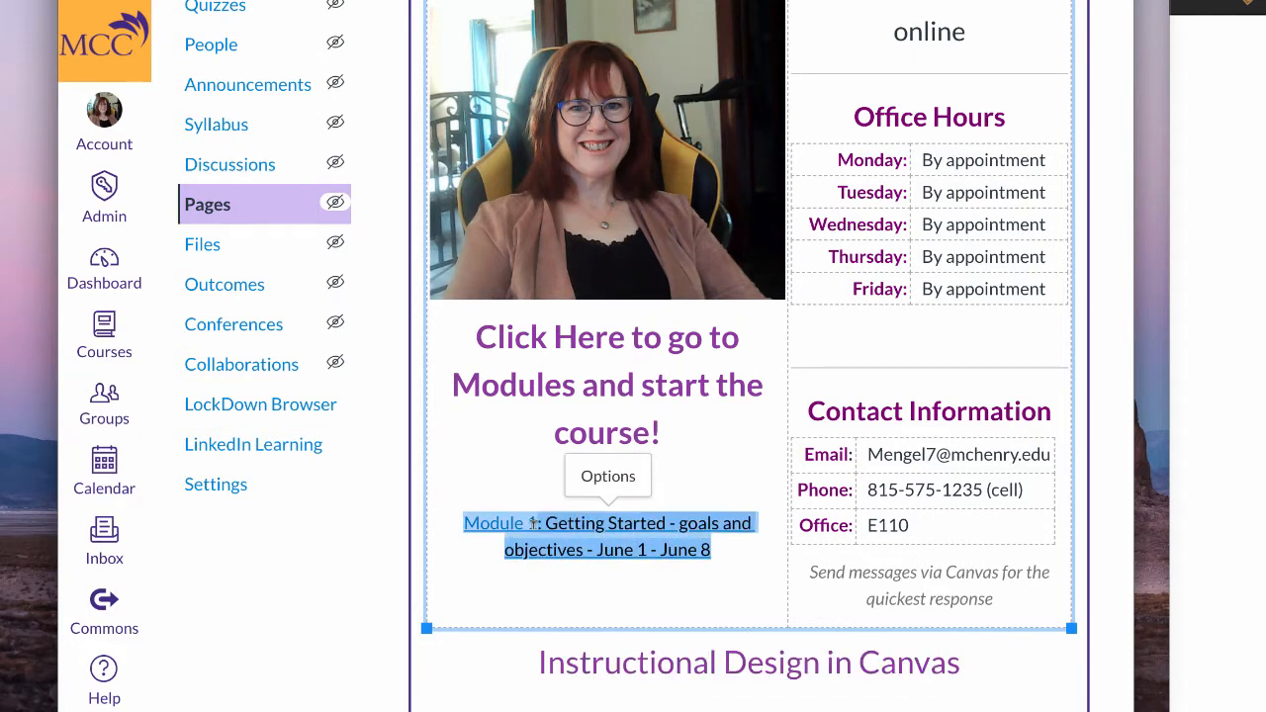
# Select the full web address of the Module 1 link in its Link options
pyautogui.click(607, 476)
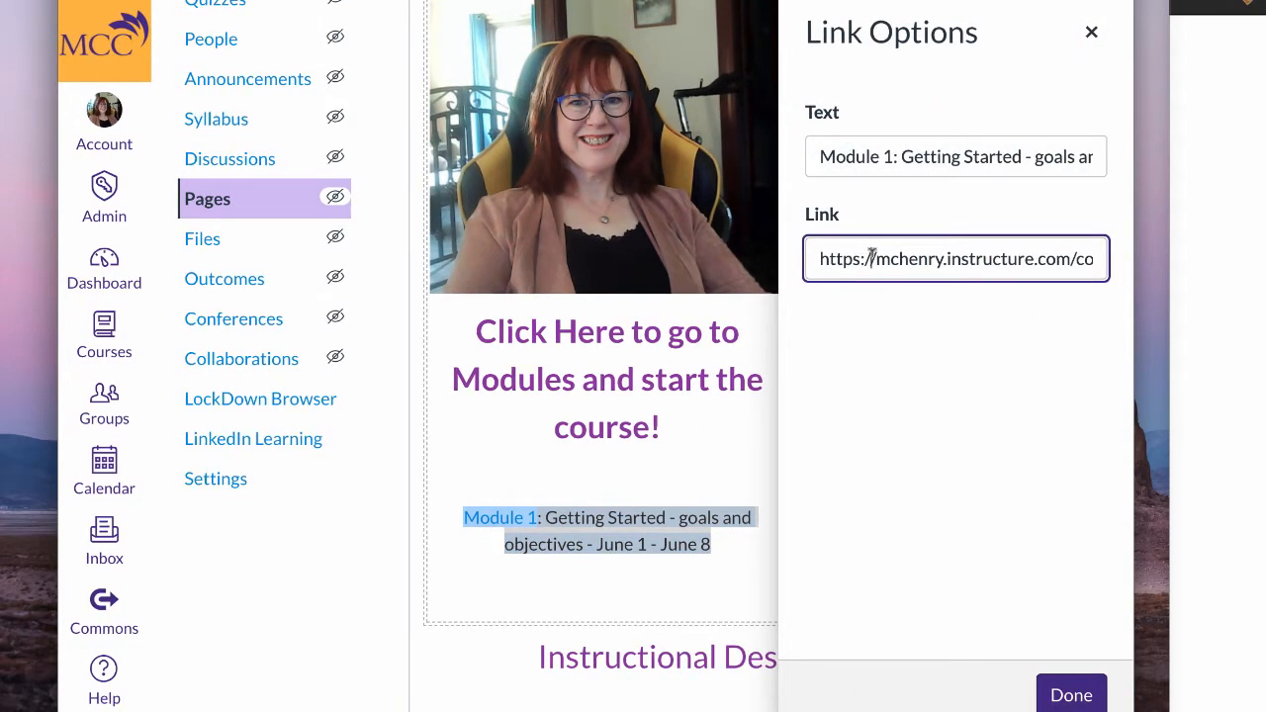
pyautogui.tripleClick(955, 258)
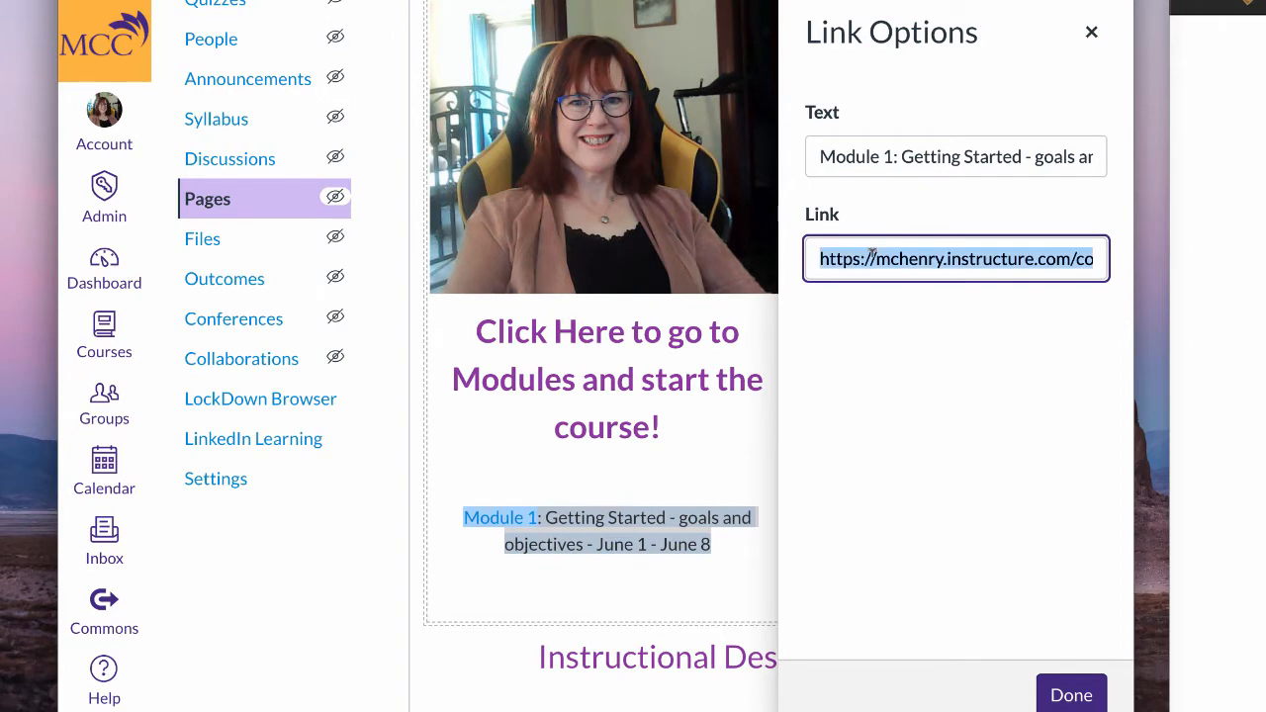
pyautogui.moveTo(275, 450)
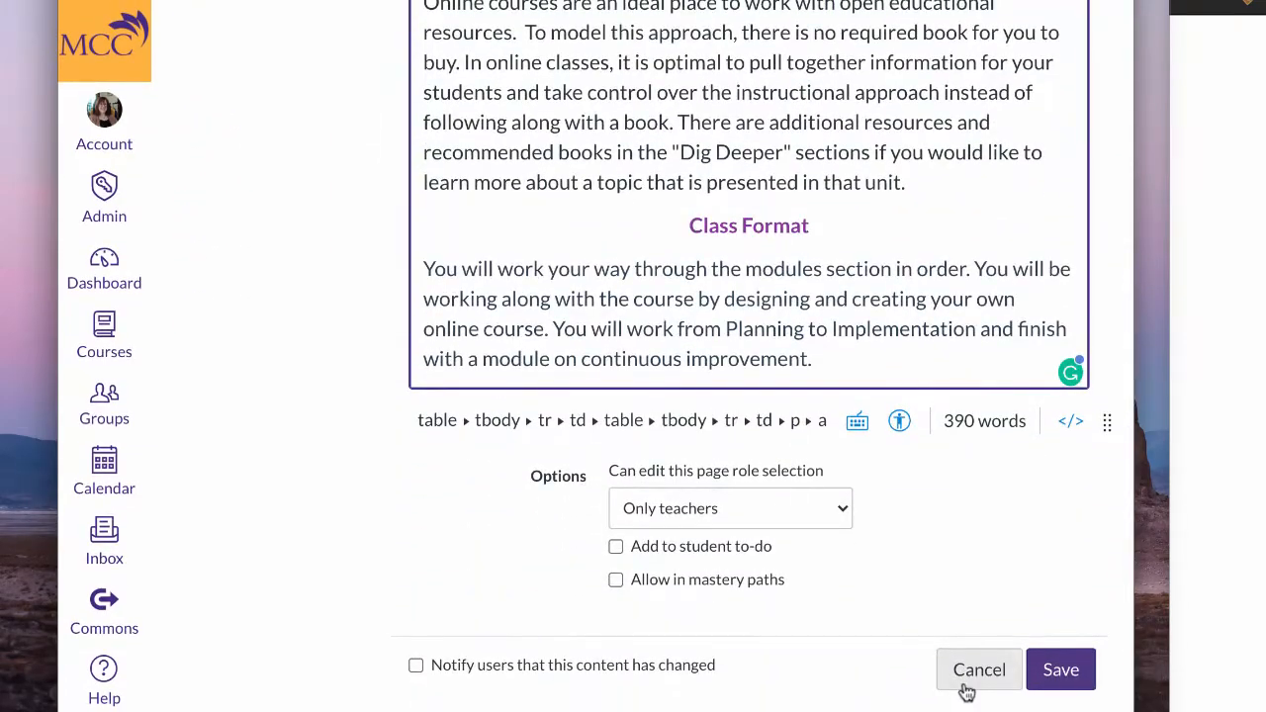
# Cancel the Home page edit, confirm discarding unsaved changes, and head to course Settings
pyautogui.click(980, 670)
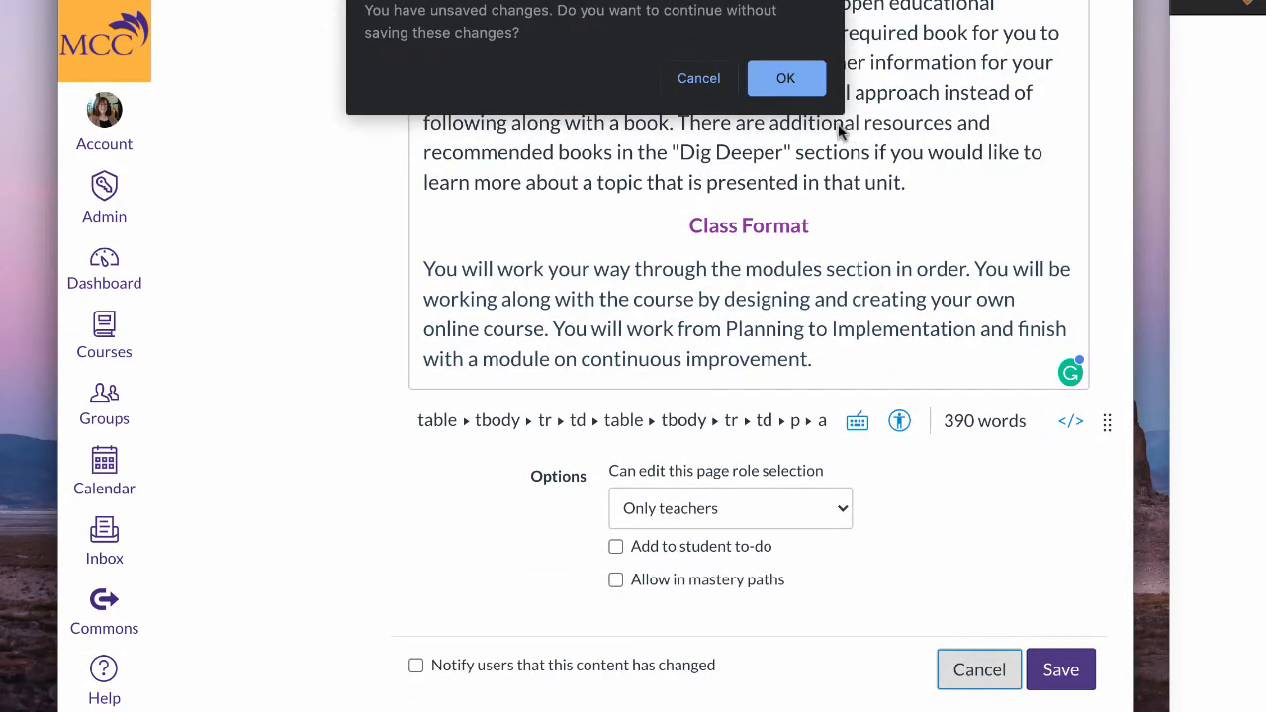
pyautogui.click(786, 78)
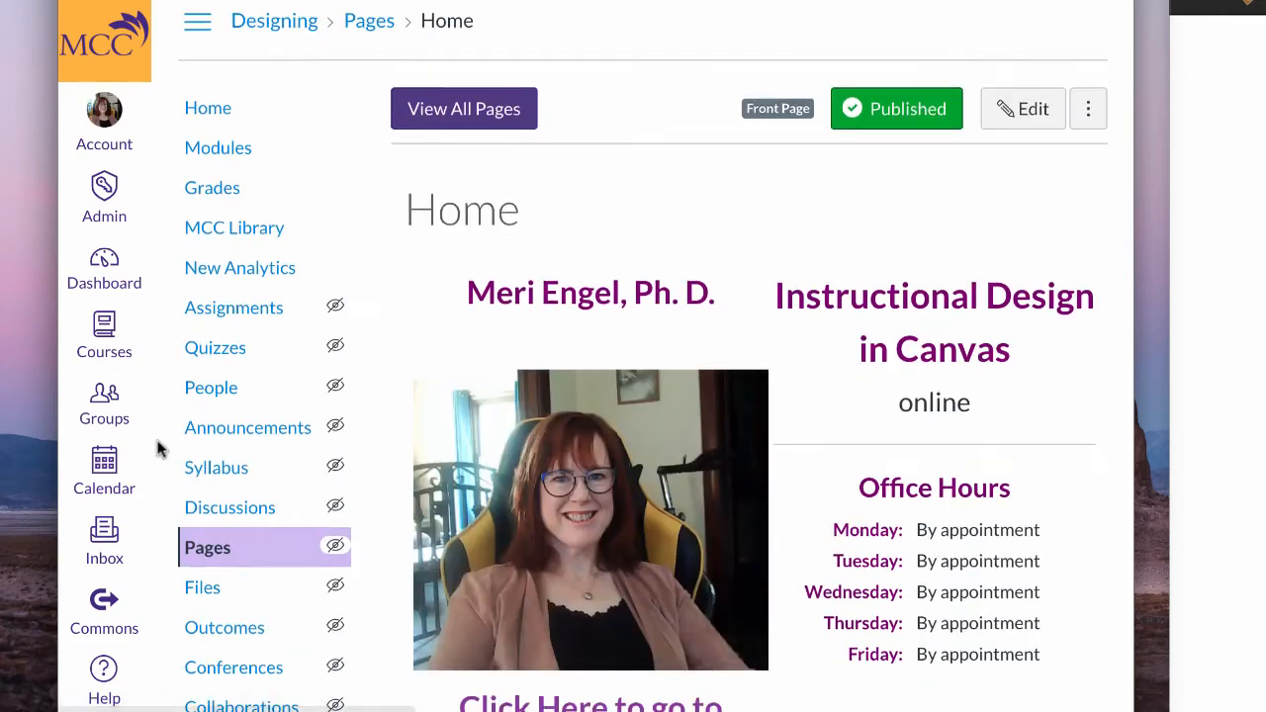
pyautogui.scroll(-3)
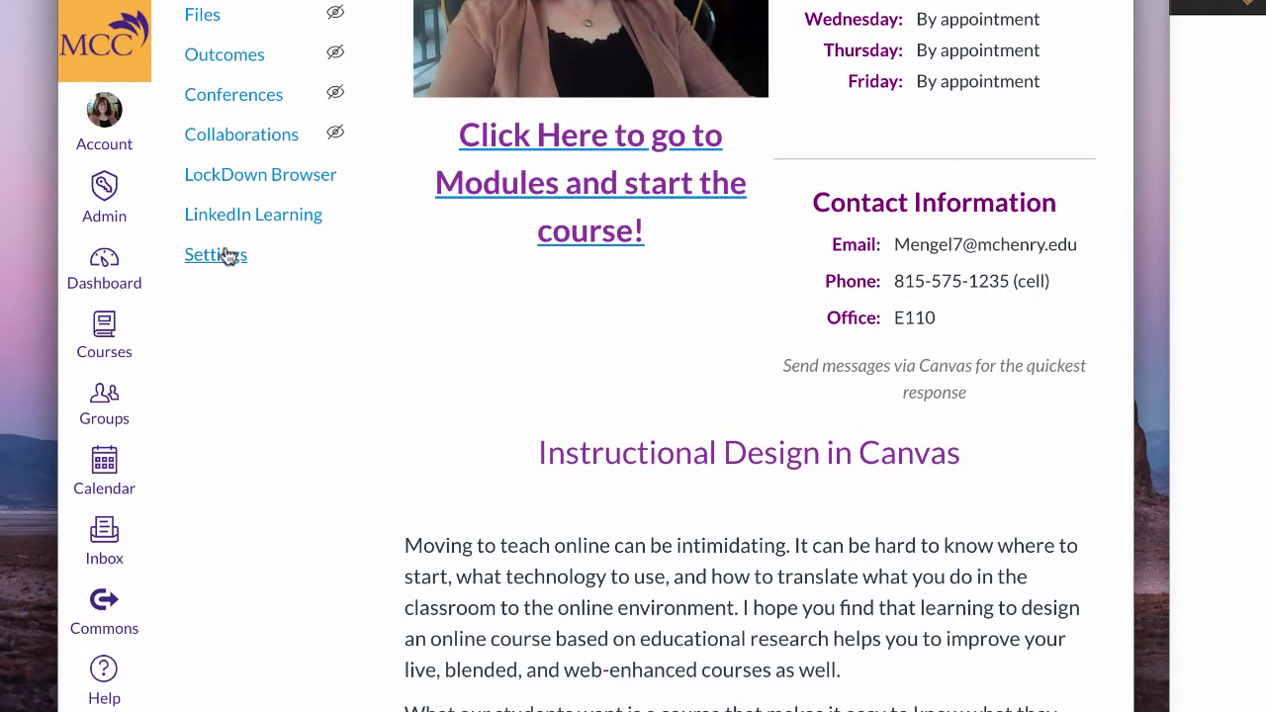
pyautogui.click(215, 254)
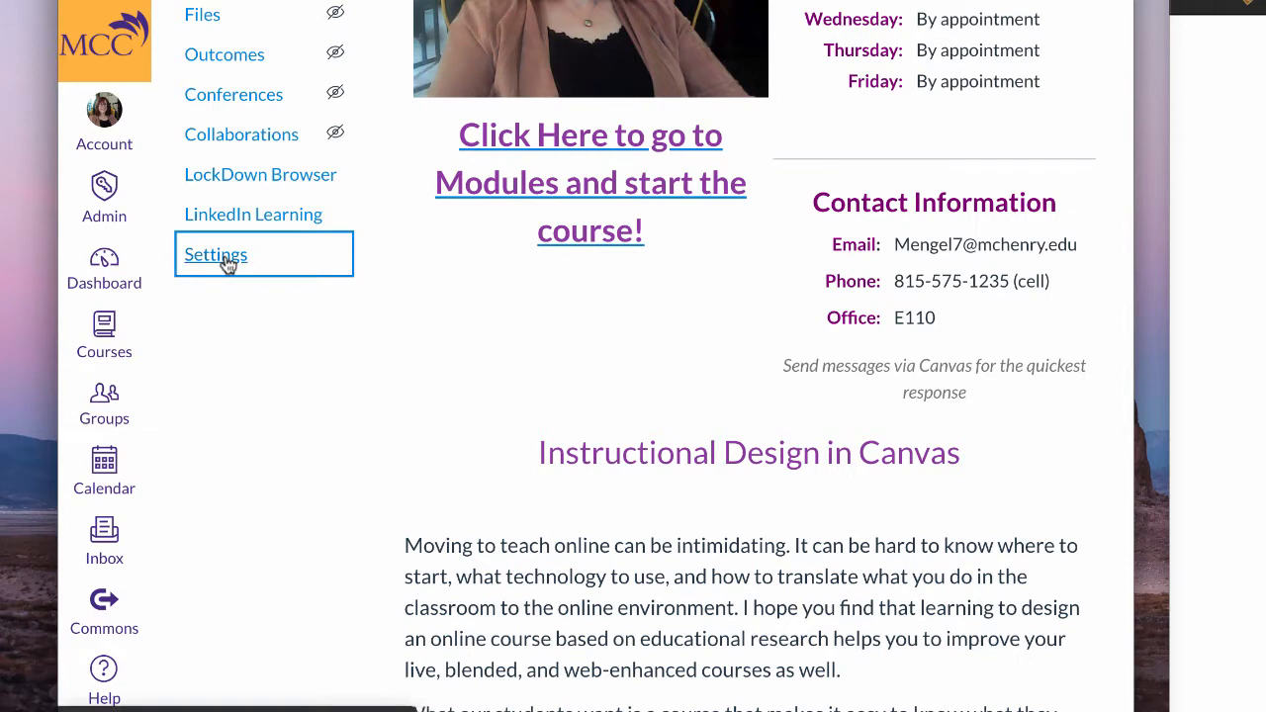
# Filter the course's external apps by 're' and view the Redirect Tool's details
pyautogui.click(215, 254)
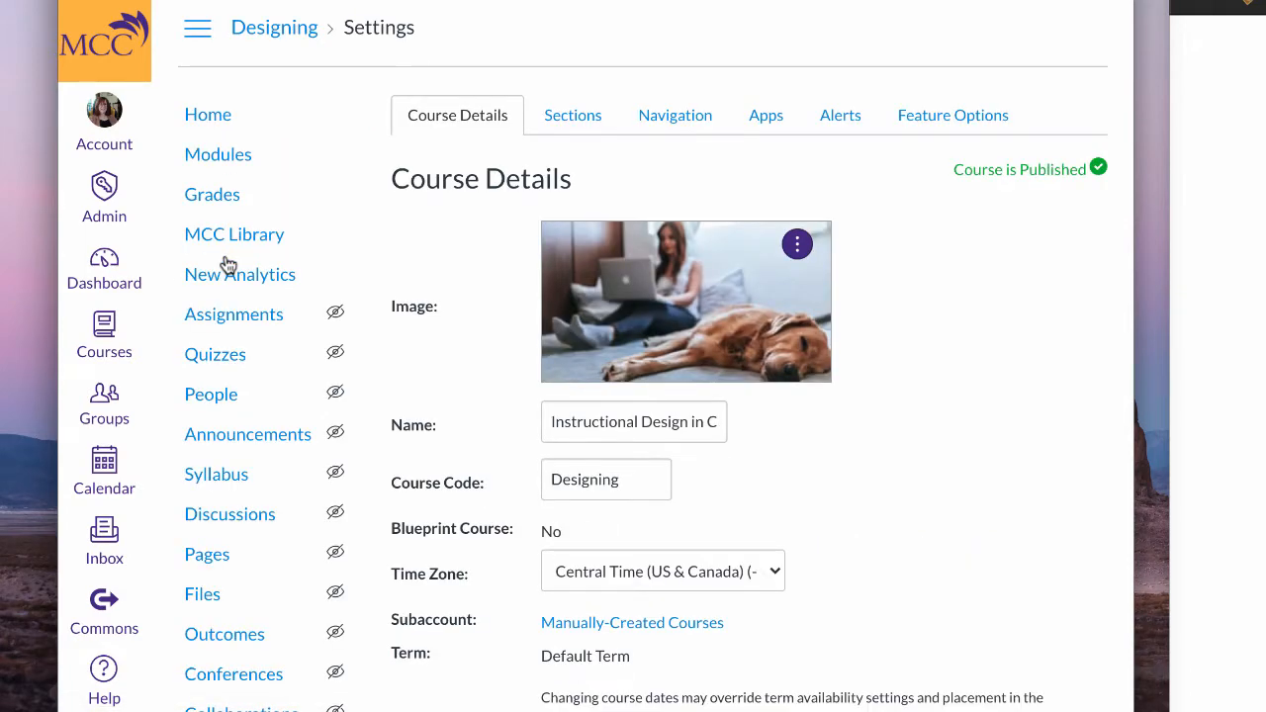
pyautogui.moveTo(748, 140)
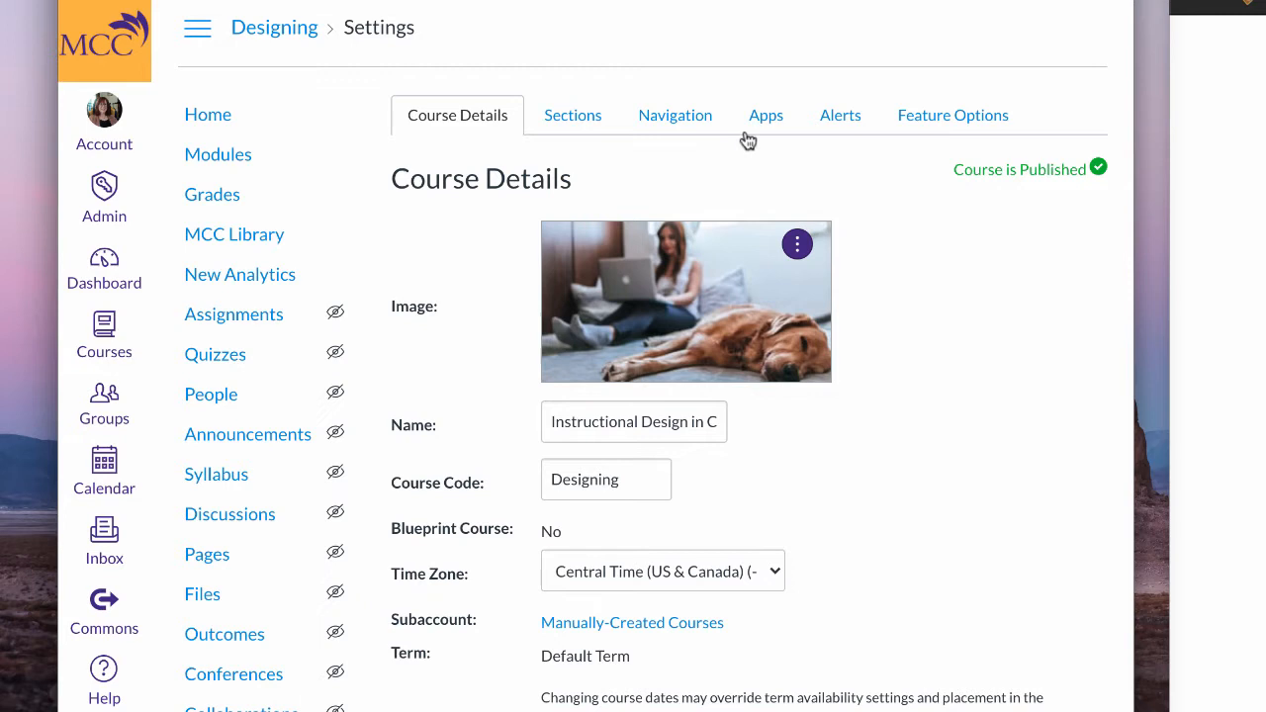
pyautogui.click(766, 115)
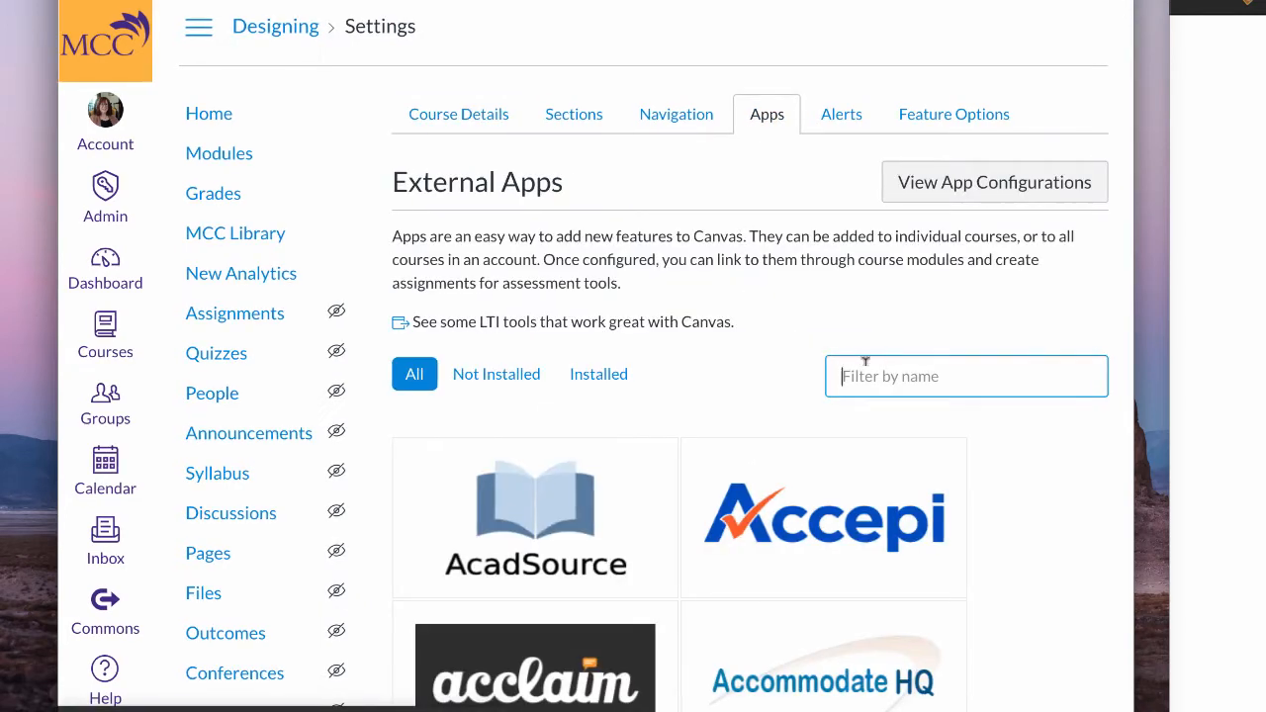
pyautogui.write('redire')
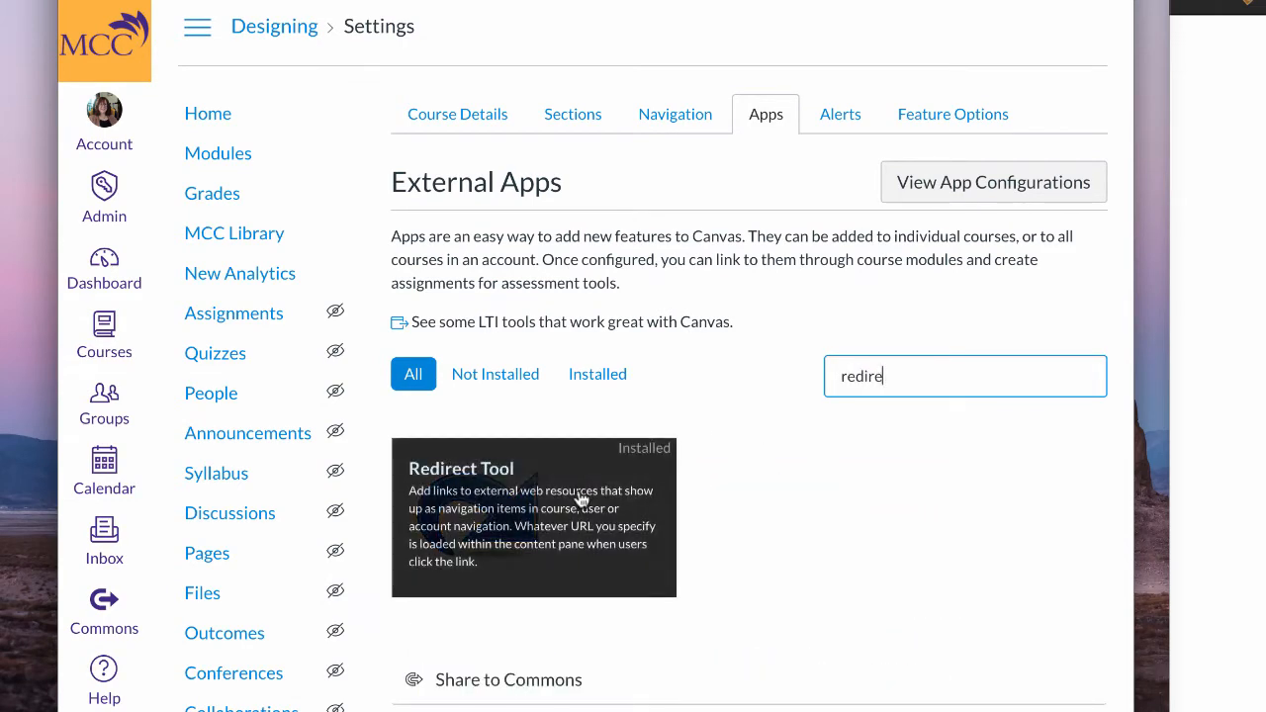
pyautogui.click(533, 516)
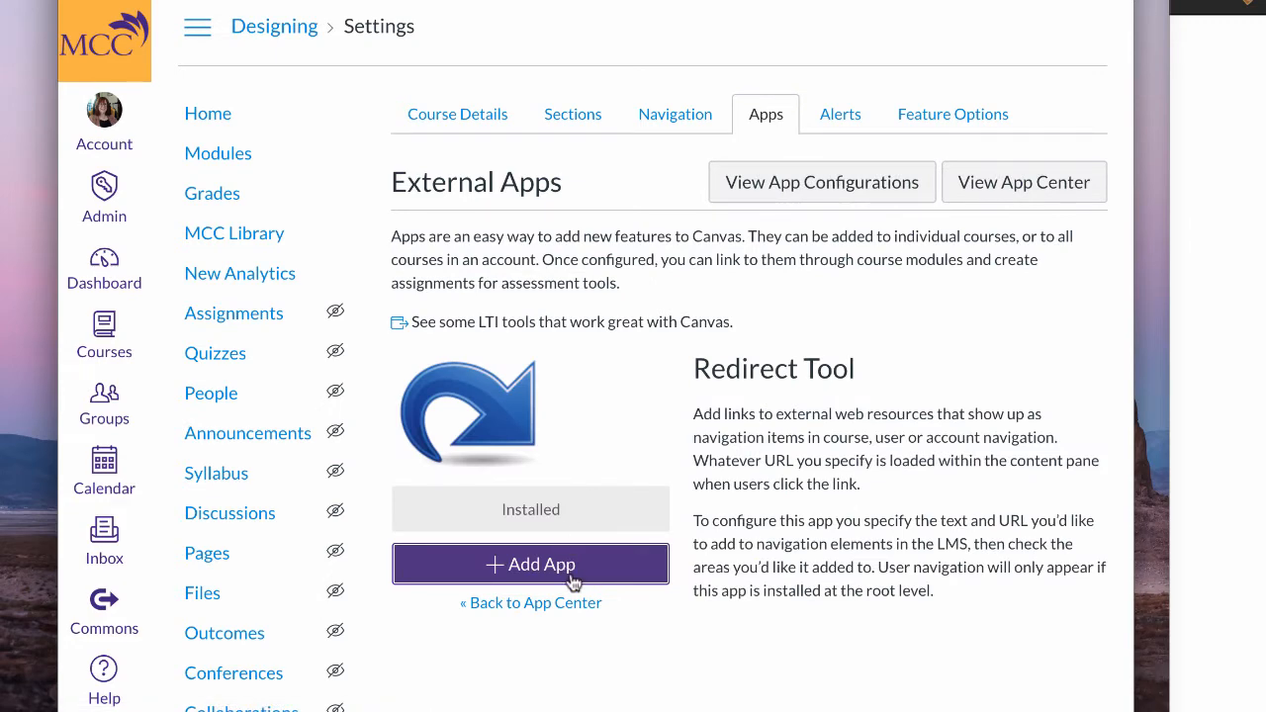
# Add a Redirect Tool app named 'Module One' with the Module 1 URL, shown in course navigation, not forced to a new tab
pyautogui.click(531, 564)
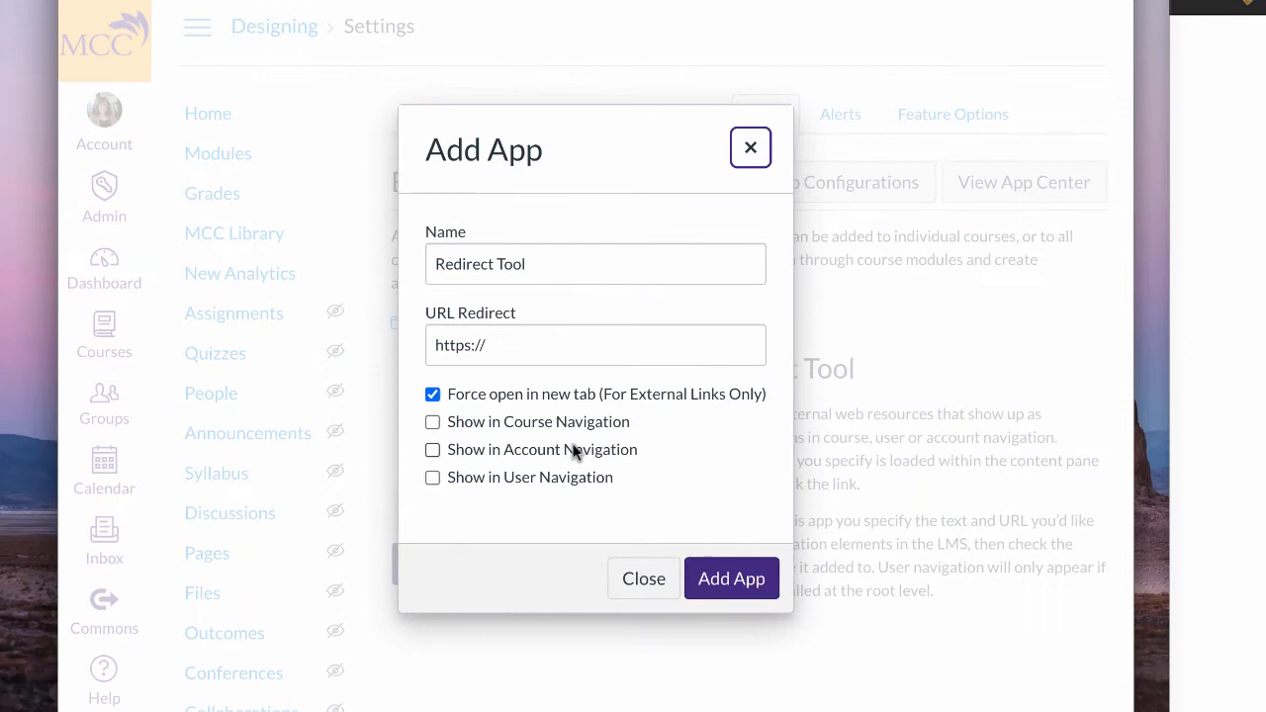
pyautogui.moveTo(517, 410)
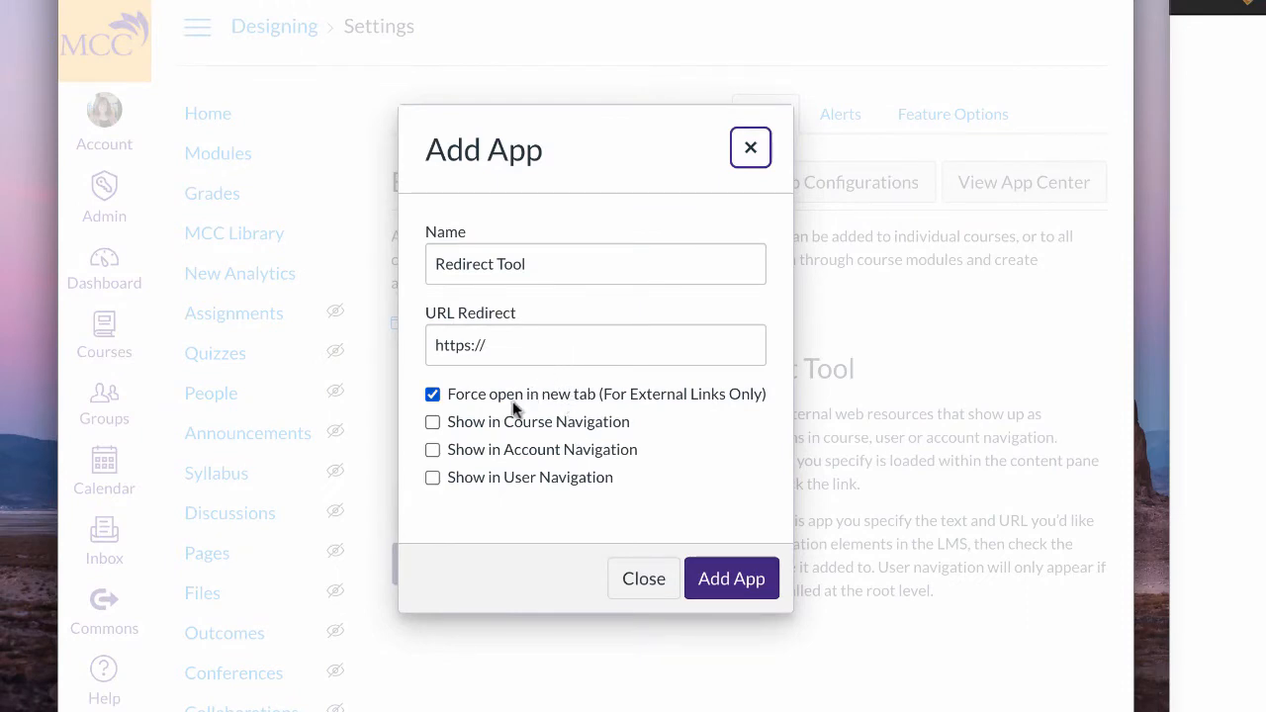
pyautogui.click(432, 421)
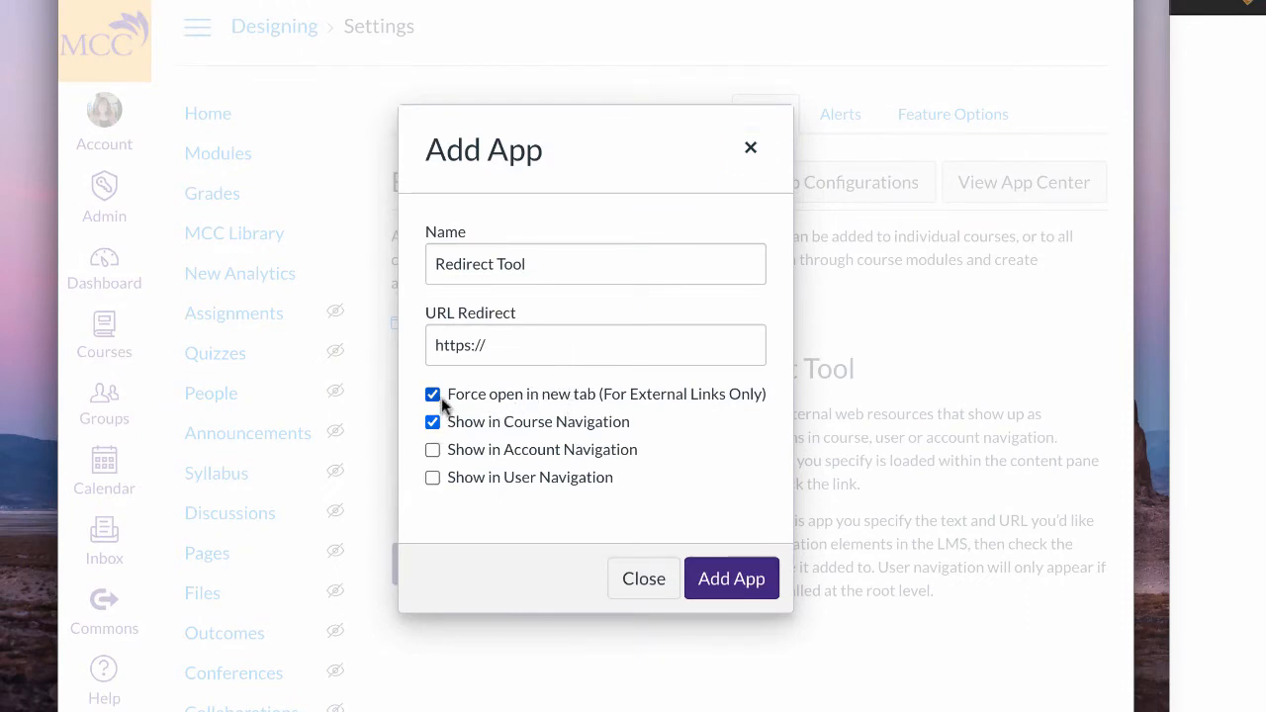
pyautogui.click(433, 394)
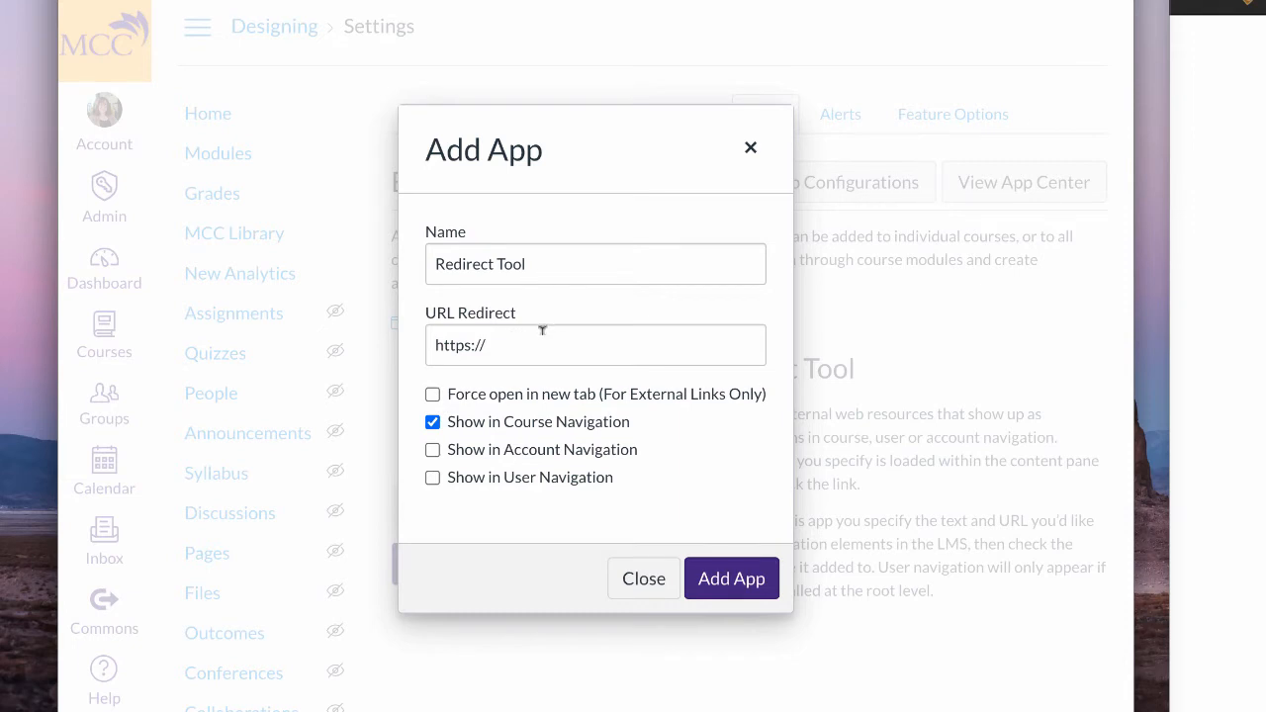
pyautogui.click(595, 345)
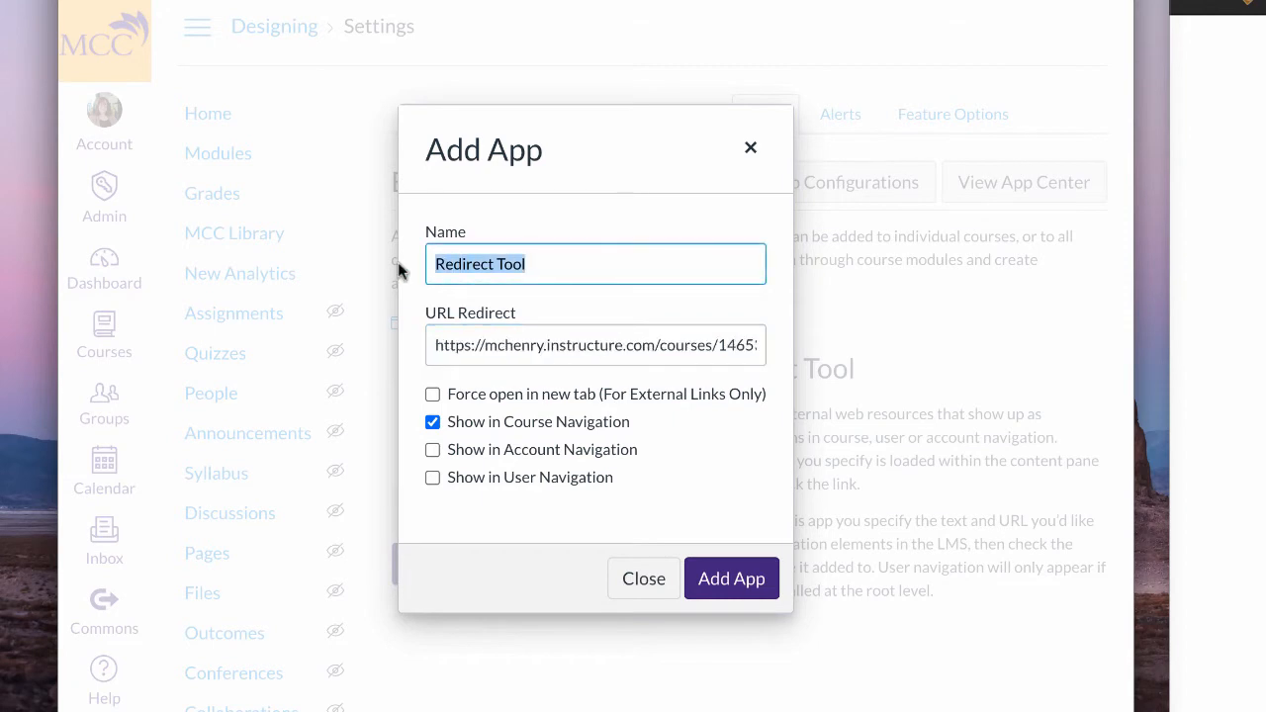
pyautogui.write('Mo')
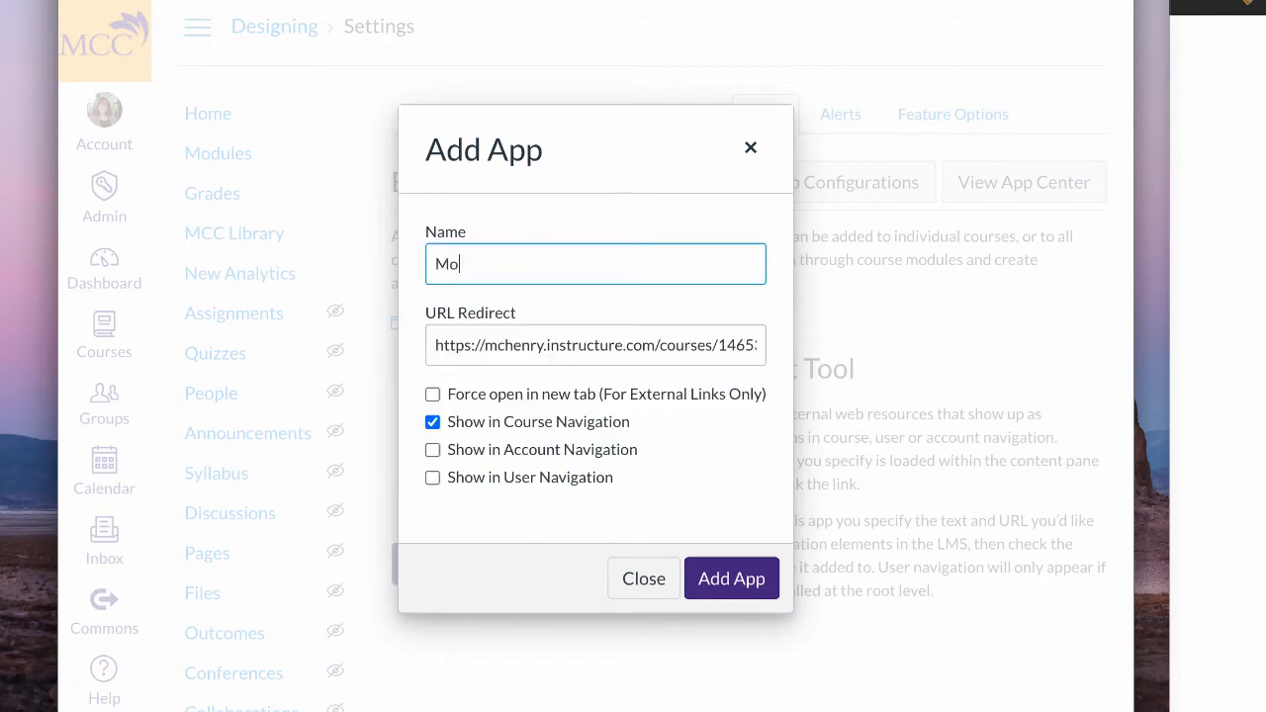
pyautogui.write('dule')
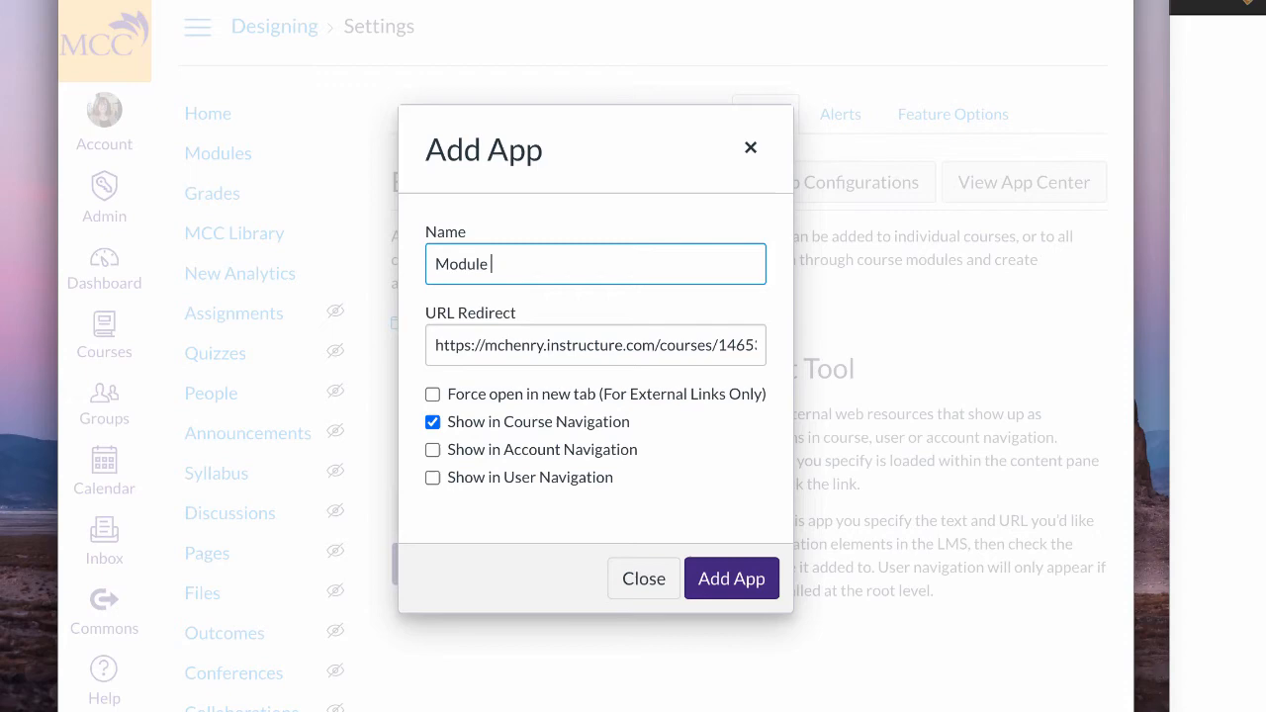
pyautogui.write('One')
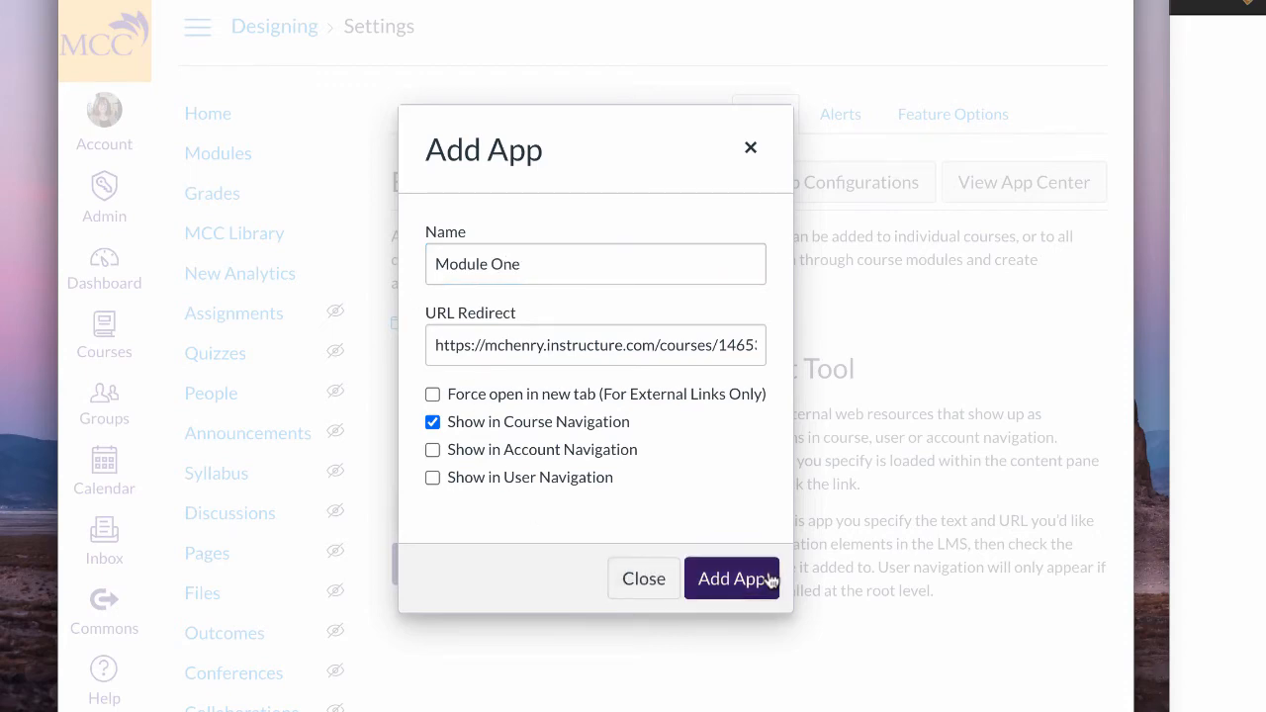
pyautogui.click(732, 578)
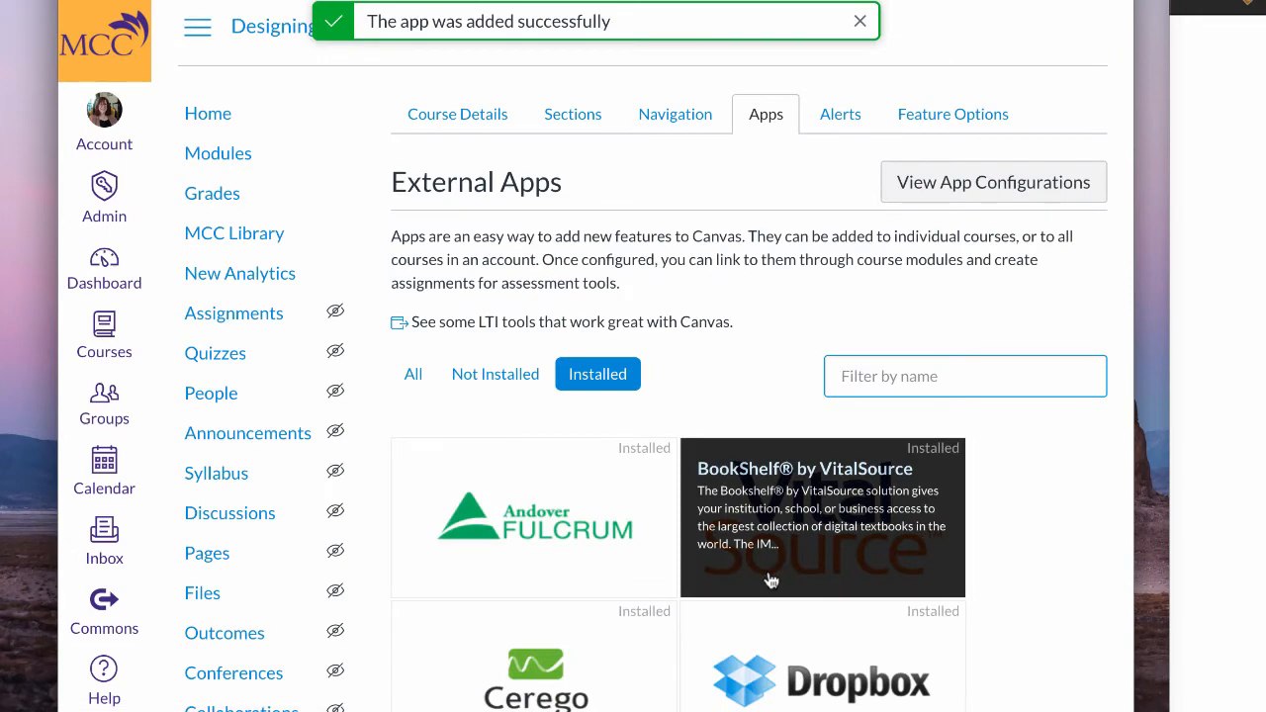
pyautogui.scroll(-3)
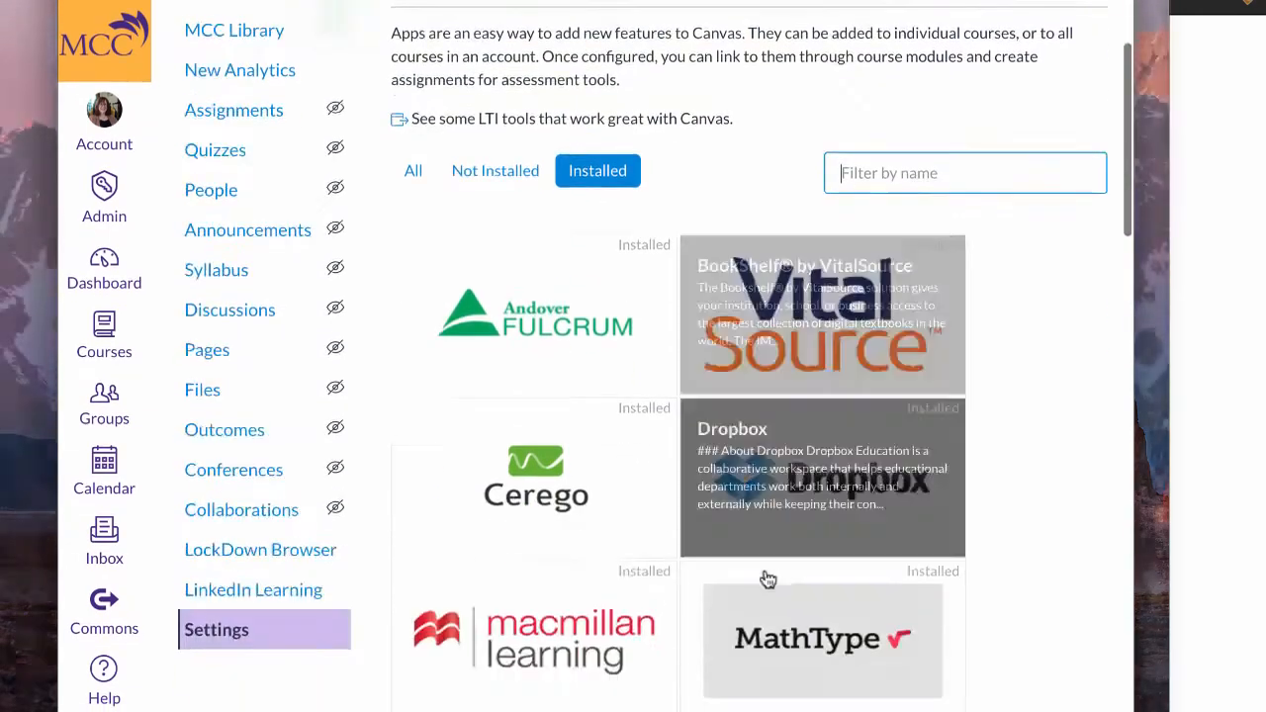
pyautogui.scroll(-3)
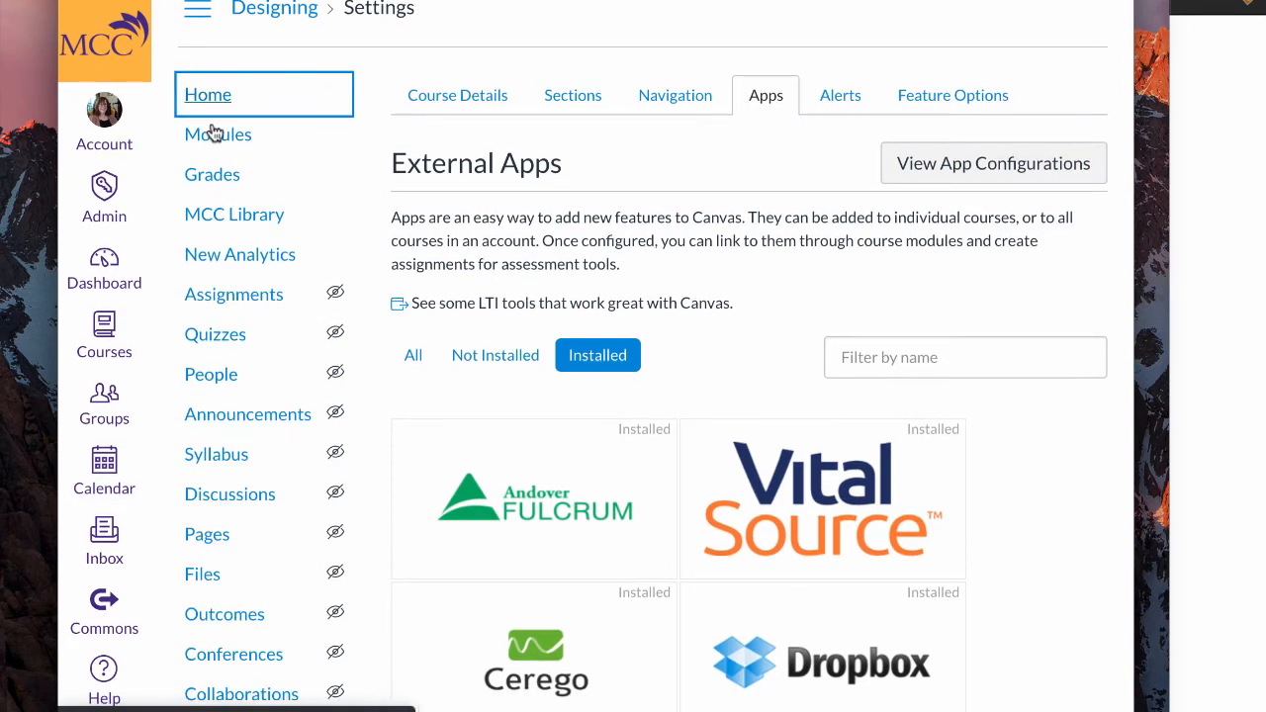
# Return to the course Home page and follow the new Module One navigation link to the modules
pyautogui.click(208, 94)
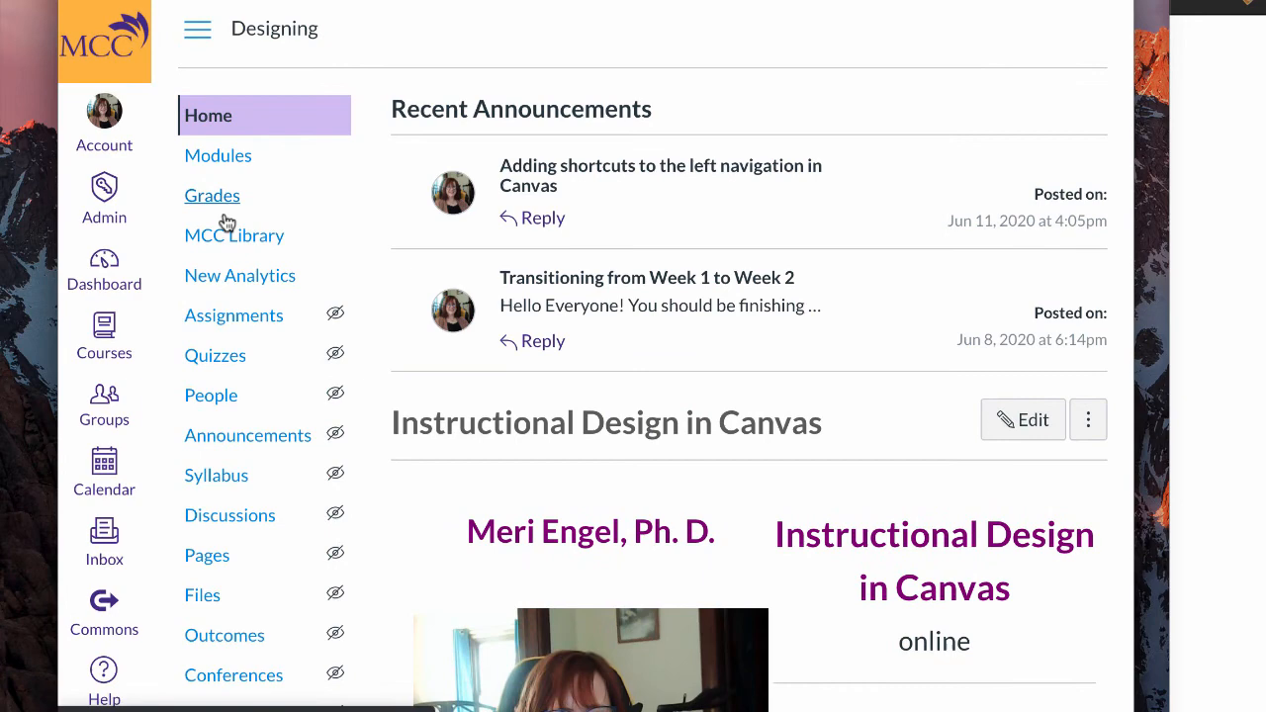
pyautogui.scroll(-3)
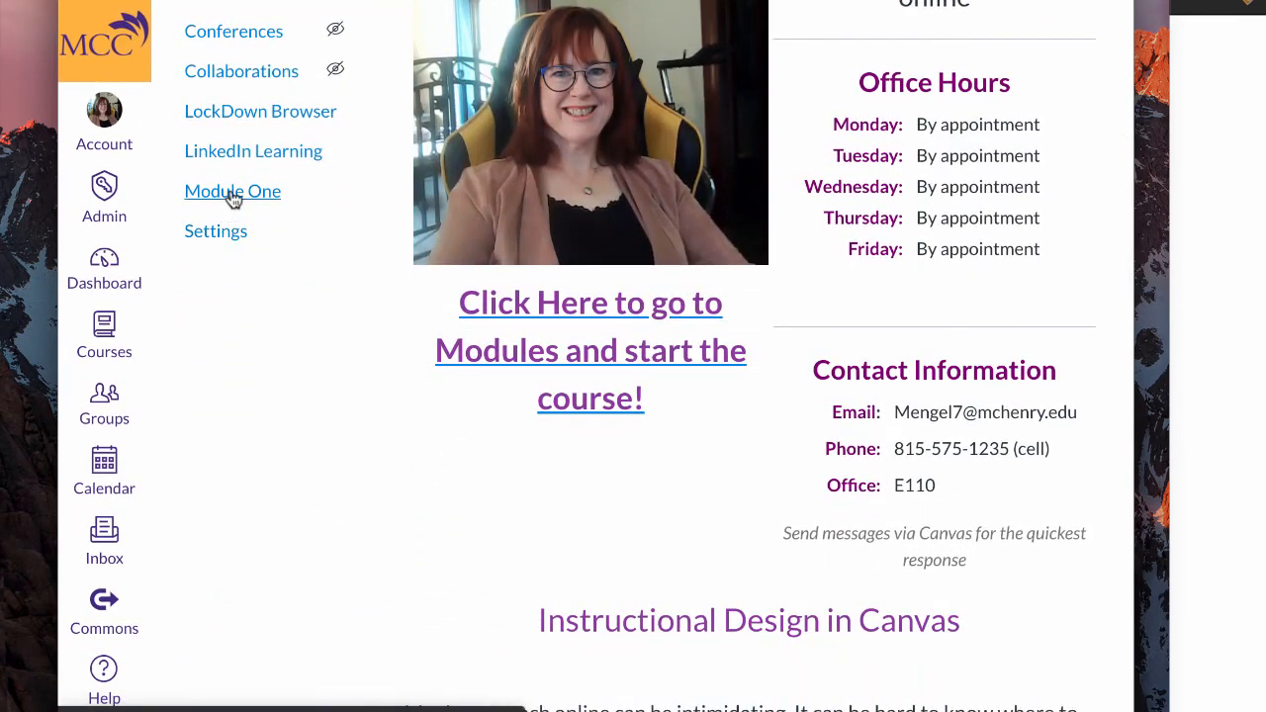
pyautogui.click(232, 191)
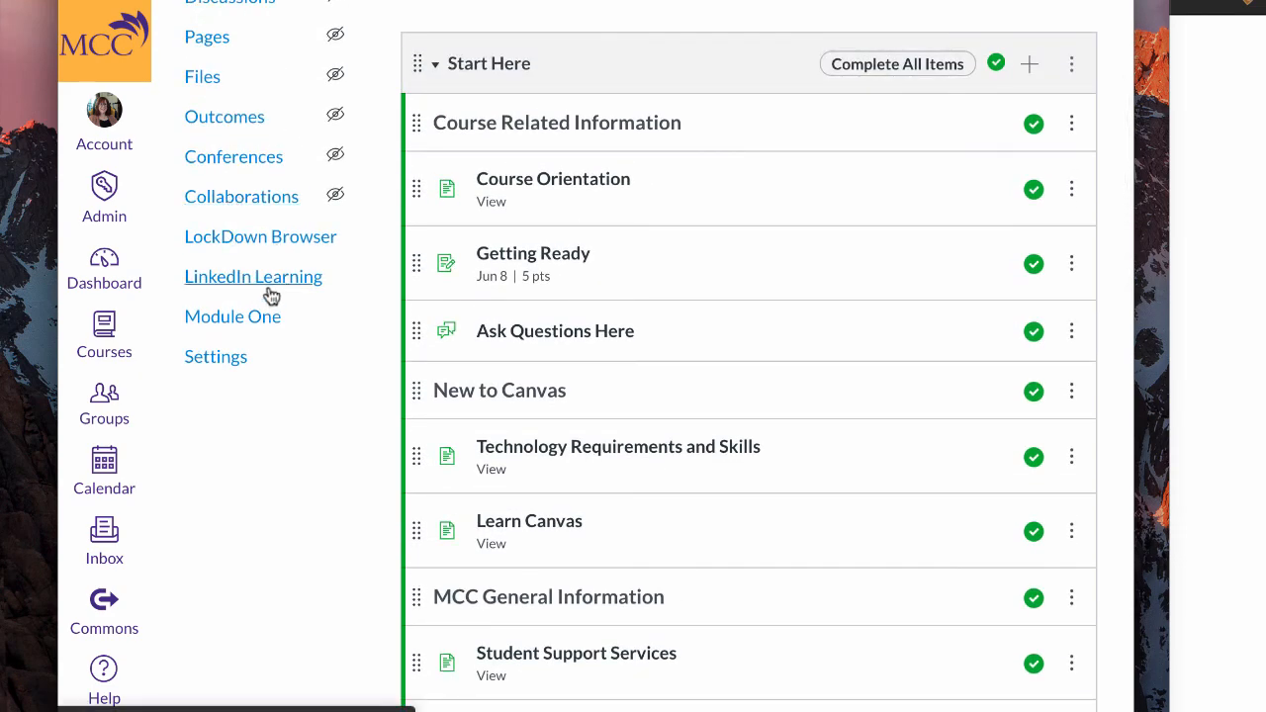
pyautogui.moveTo(451, 377)
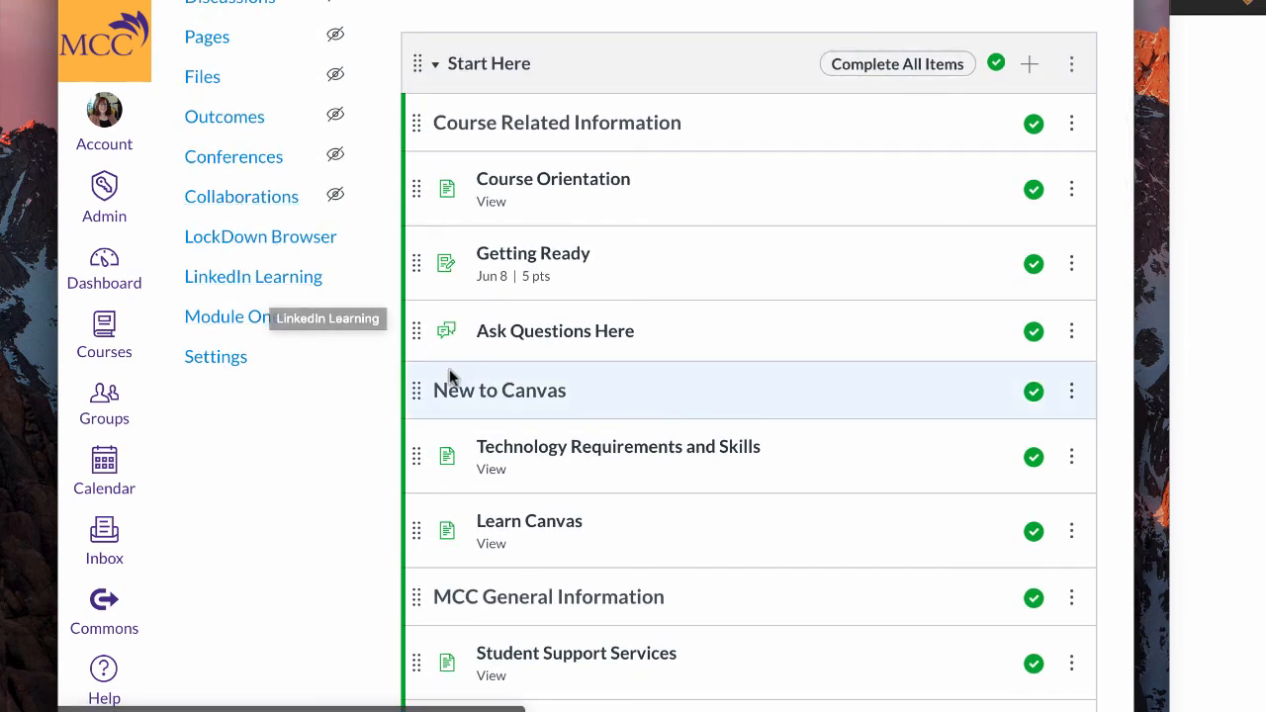